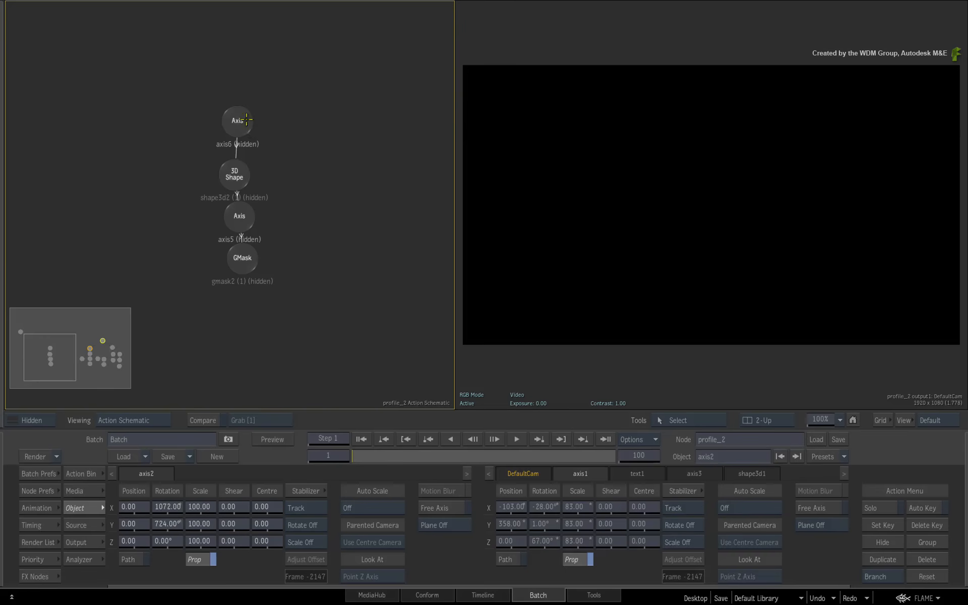
# Step: Unhide axis6, shape3d2 and gmask2, then select the 3D Shape node to show its menu
pyautogui.click(239, 121)
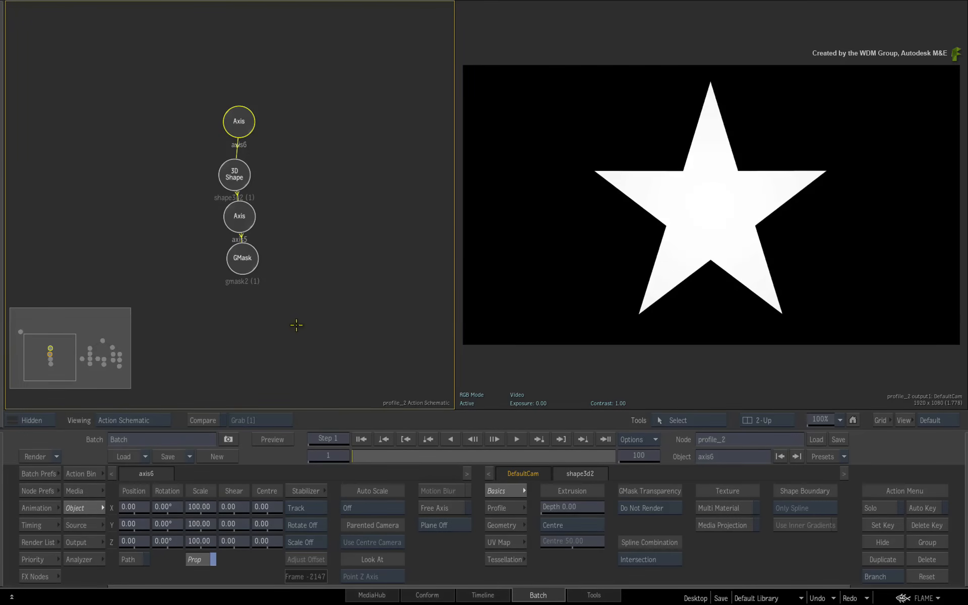
pyautogui.click(234, 175)
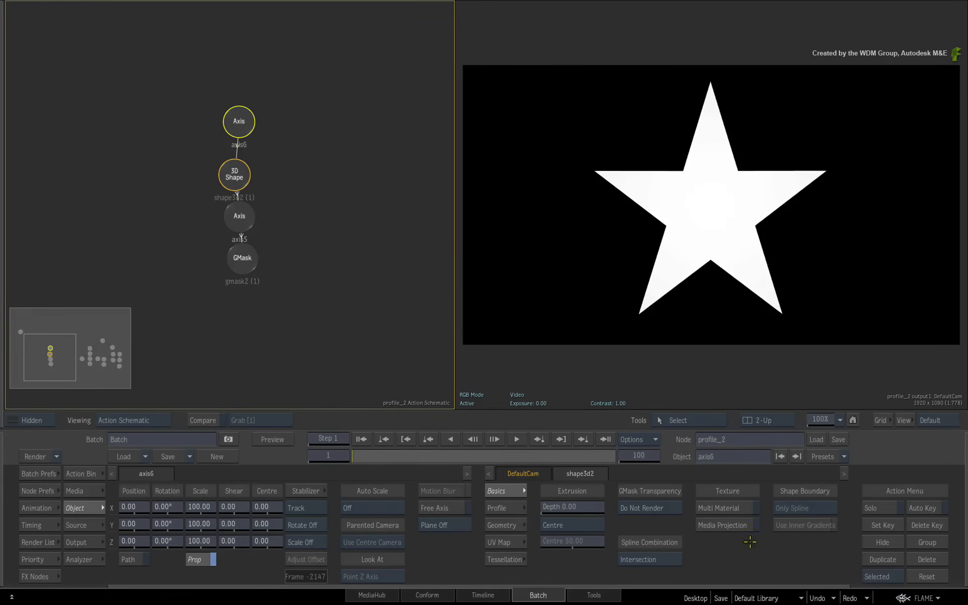
pyautogui.click(234, 175)
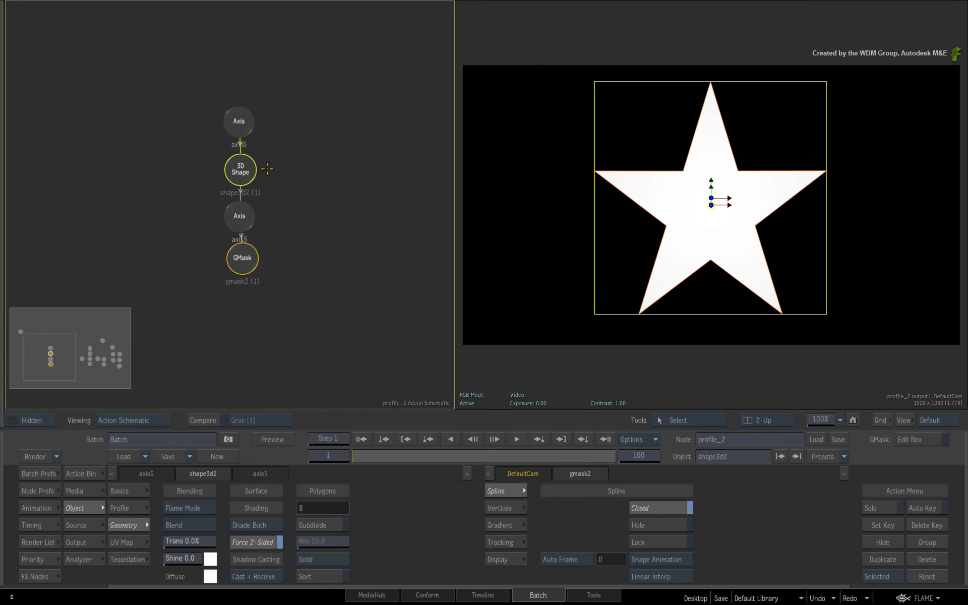
pyautogui.moveTo(274, 174)
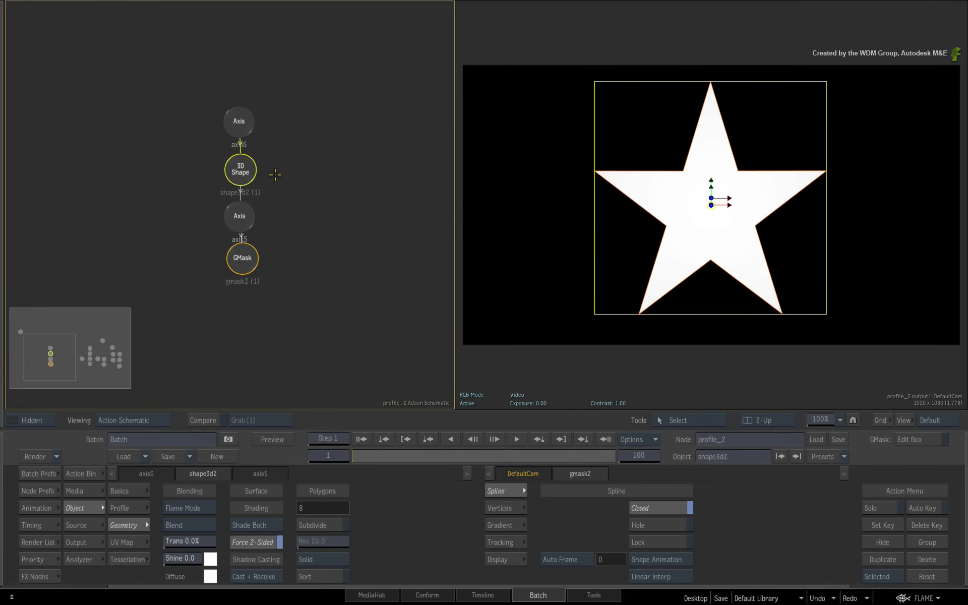
pyautogui.moveTo(271, 170)
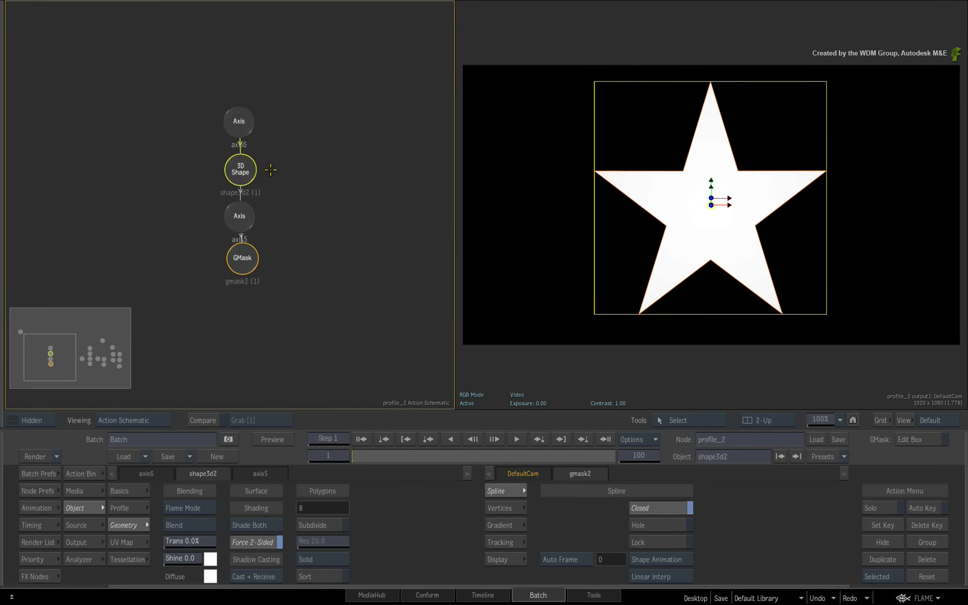
pyautogui.moveTo(270, 167)
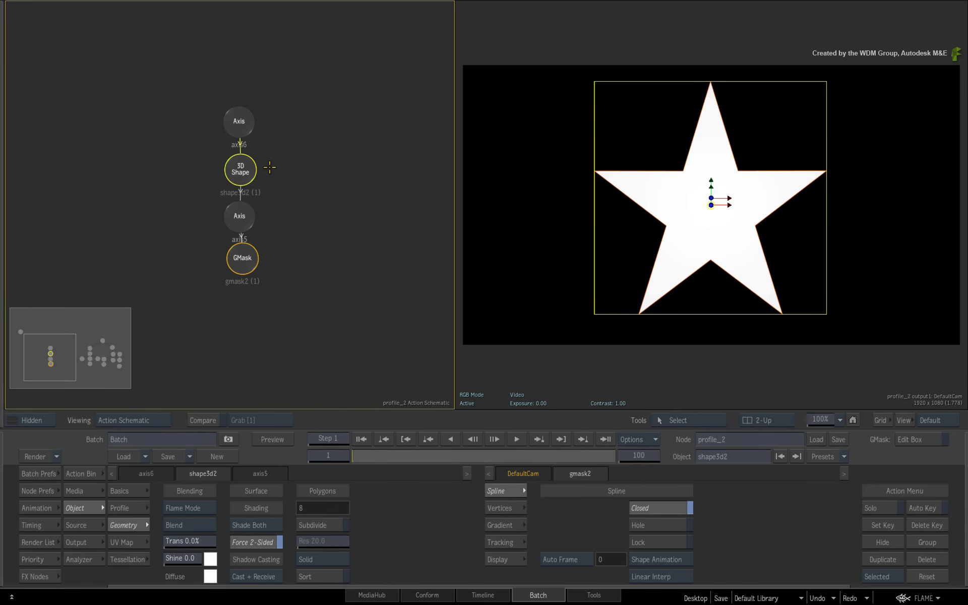
# Step: Set axis6 Rotation X to -90 and raise shape3d2's Extrusion Depth to about 612
pyautogui.click(239, 121)
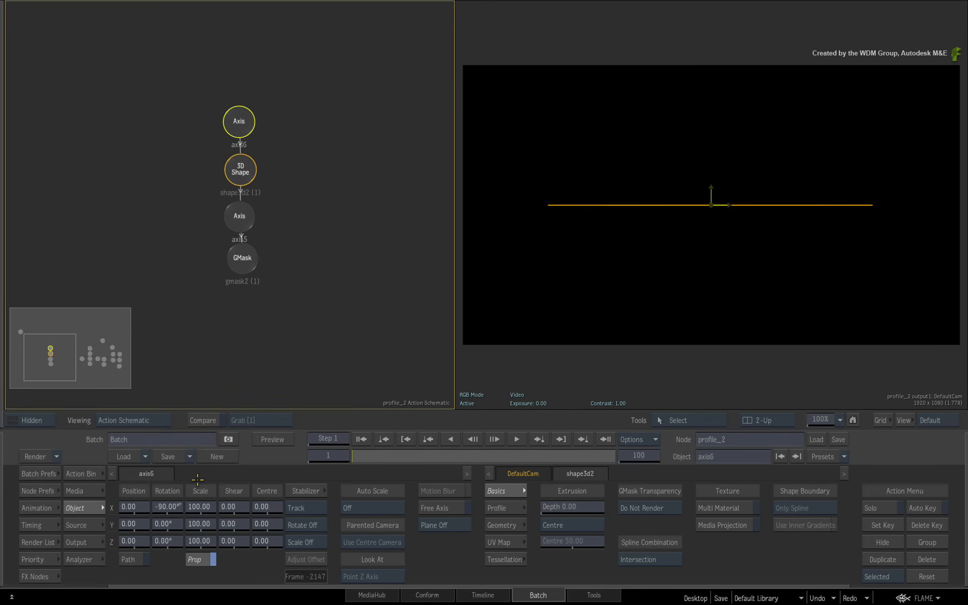
pyautogui.click(240, 170)
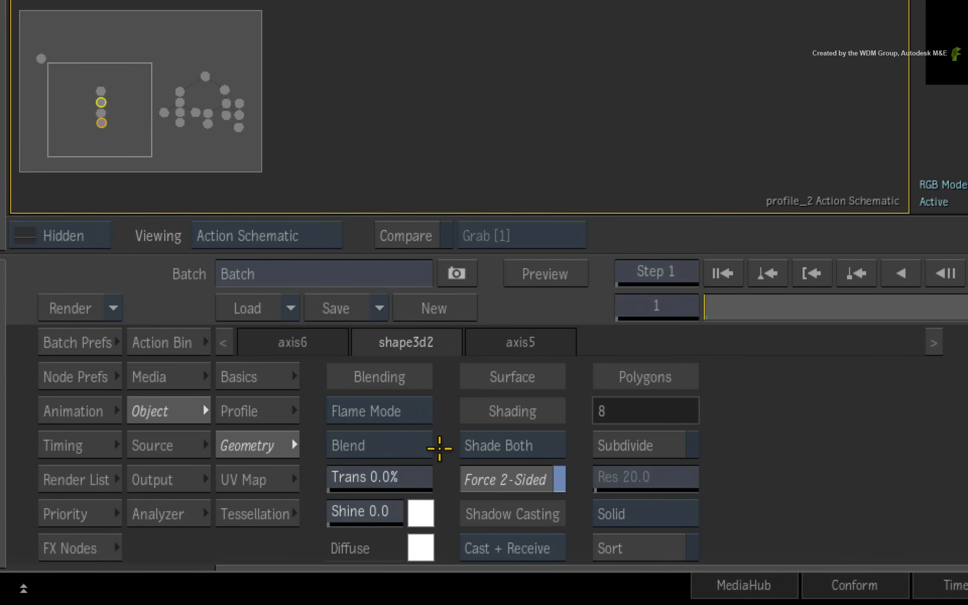
pyautogui.click(253, 376)
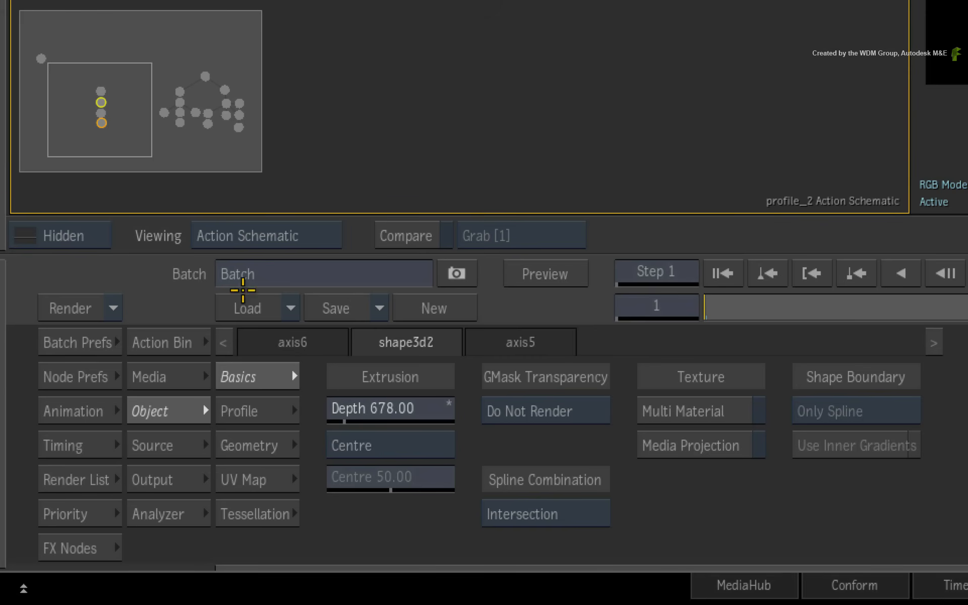
pyautogui.click(74, 376)
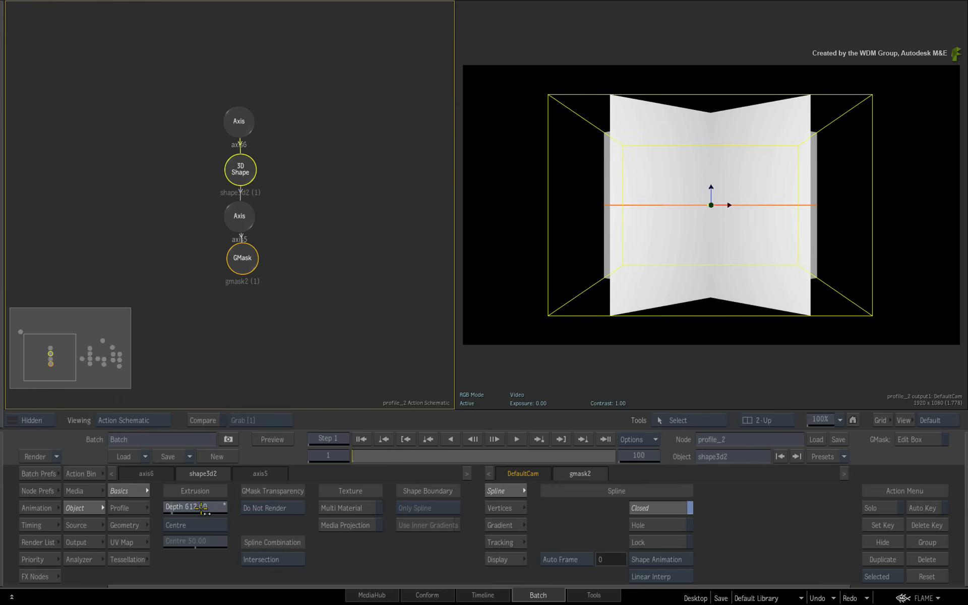
# Step: Drag shape3d2's Extrusion Depth slider in Basics up to 694.00
pyautogui.moveTo(194, 506); pyautogui.dragTo(210, 506)
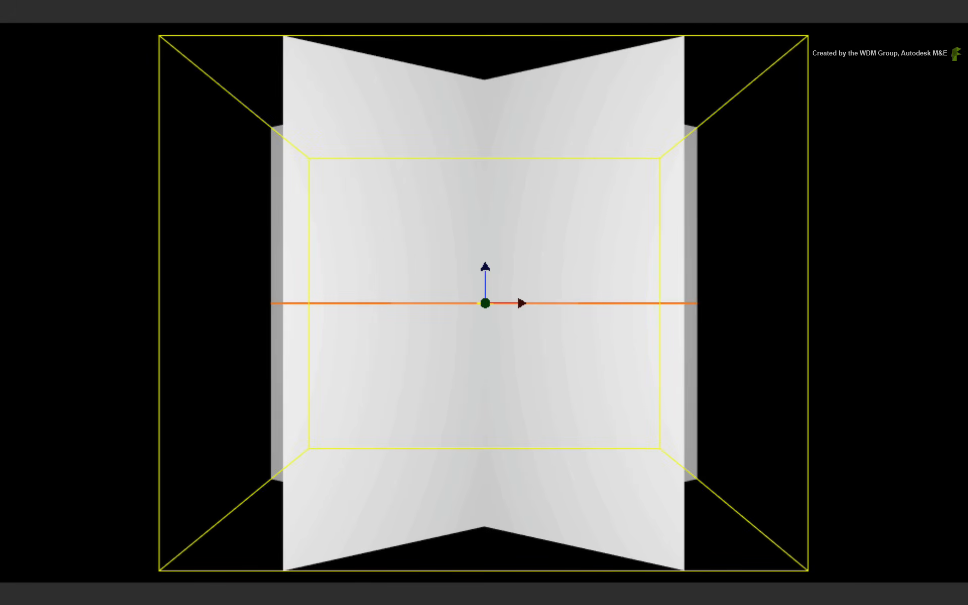
pyautogui.moveTo(553, 314)
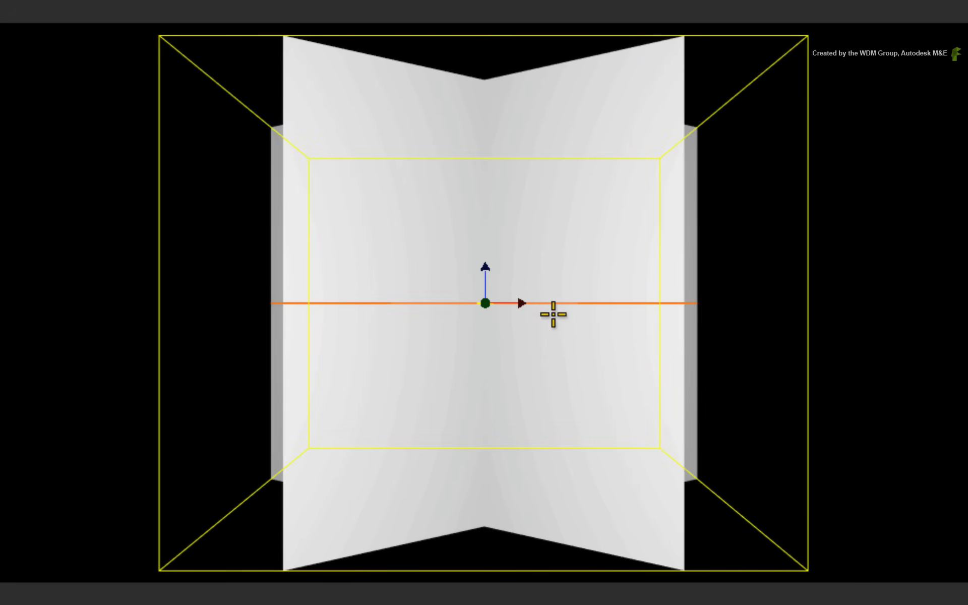
pyautogui.moveTo(611, 344)
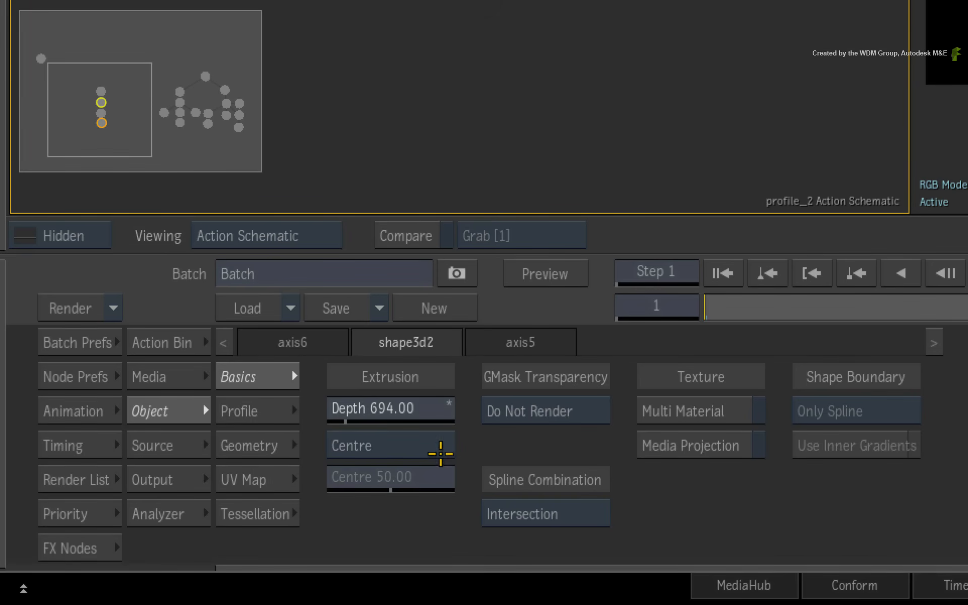
pyautogui.click(390, 445)
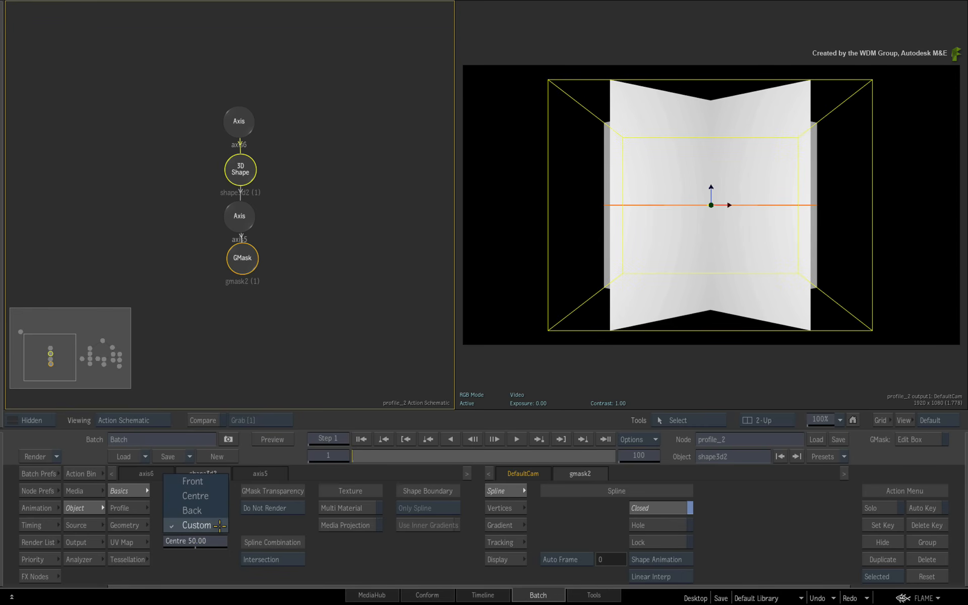
pyautogui.click(195, 525)
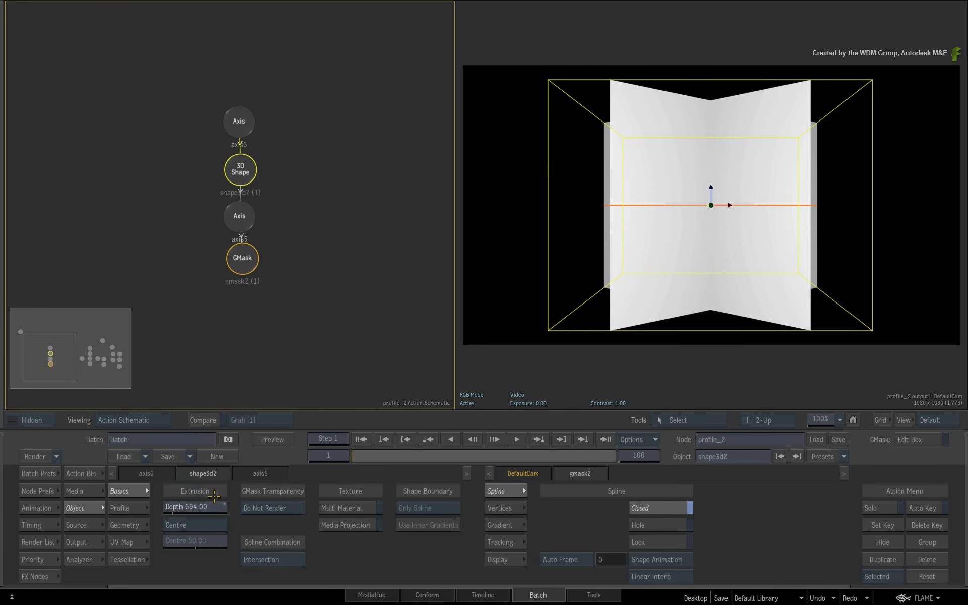
pyautogui.click(238, 121)
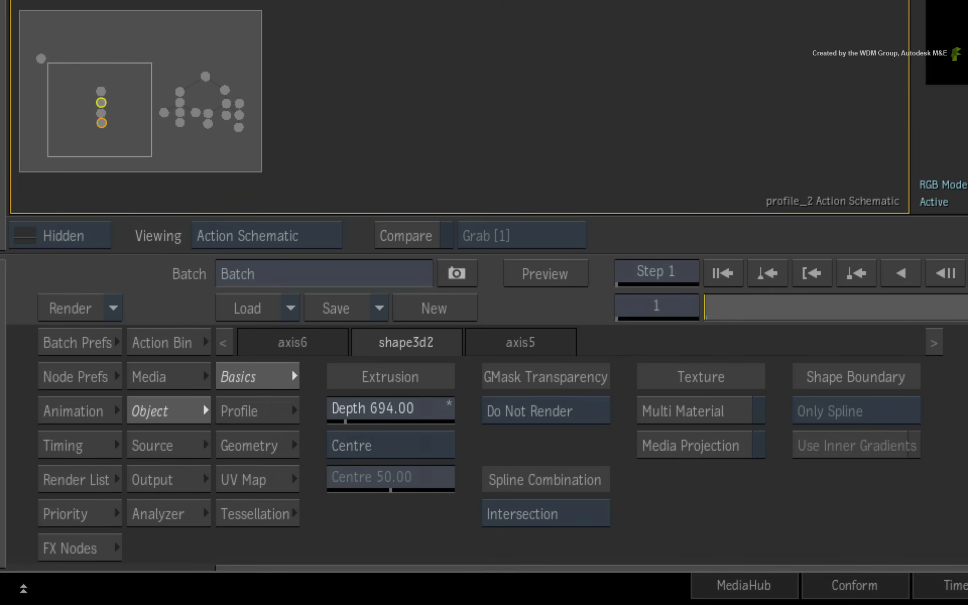
# Step: Open shape3d2's Object > Profile menu, keeping Profile Mode on Bevel with a flat curve
pyautogui.click(240, 411)
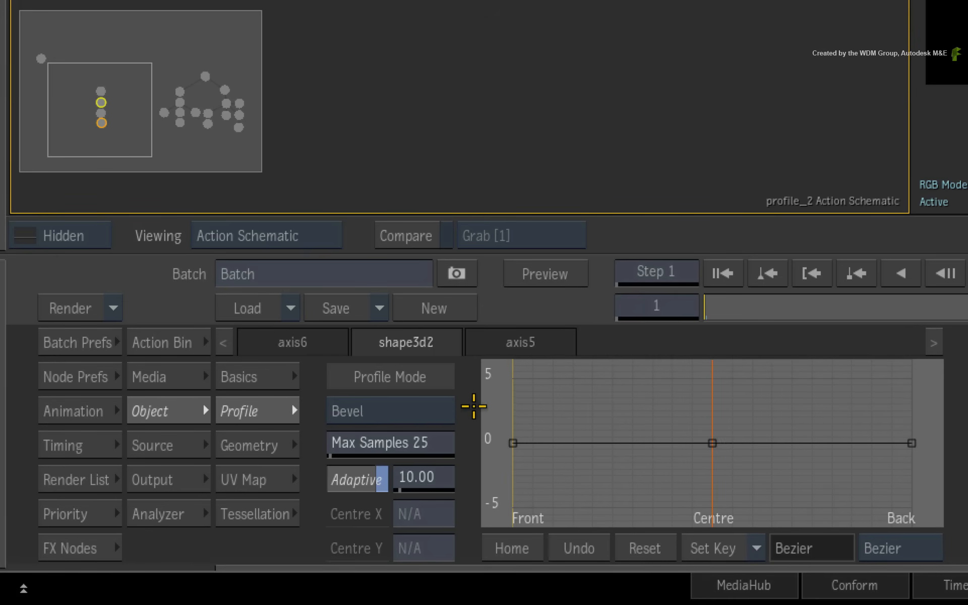
pyautogui.moveTo(476, 409)
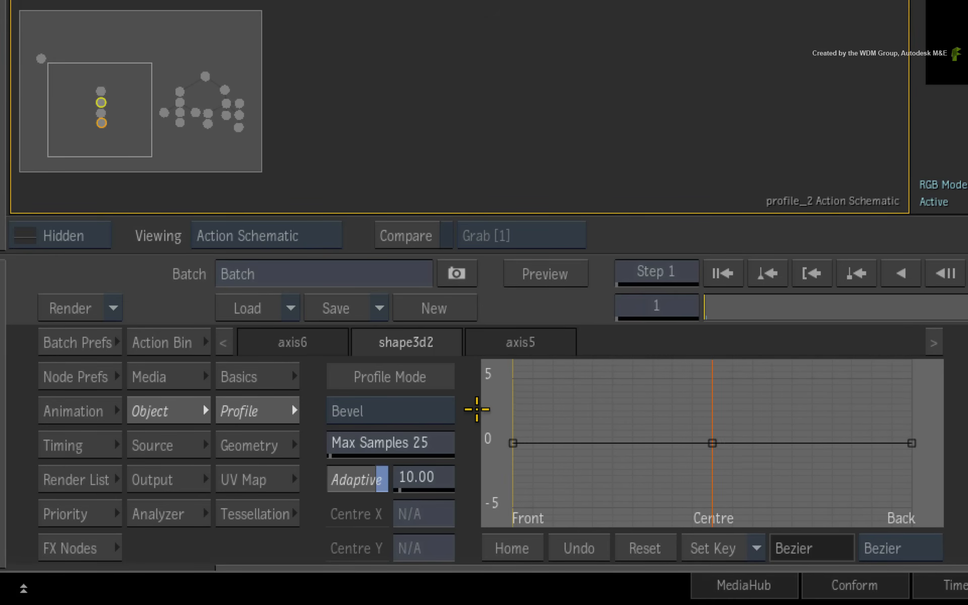
pyautogui.moveTo(472, 409)
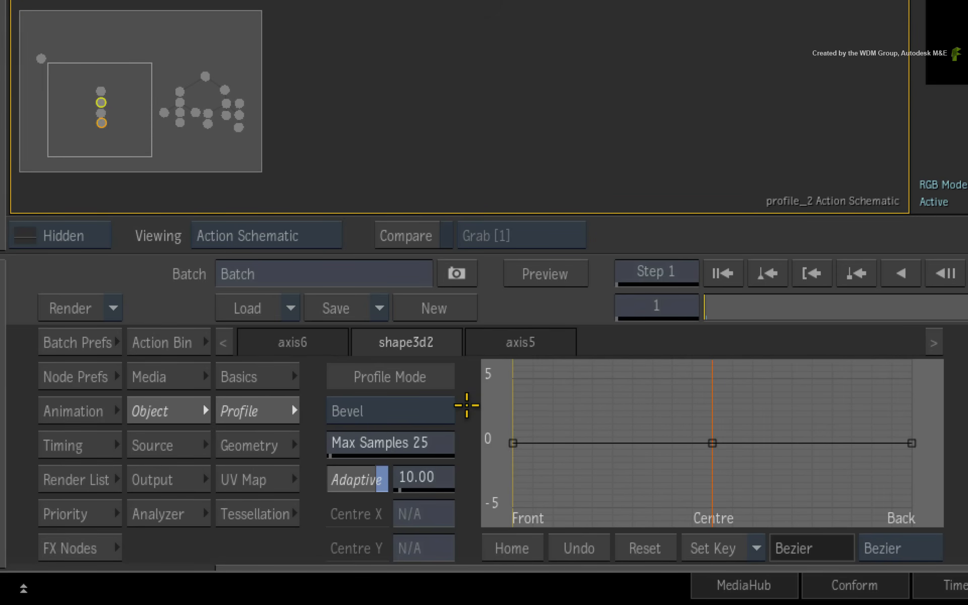
pyautogui.click(391, 376)
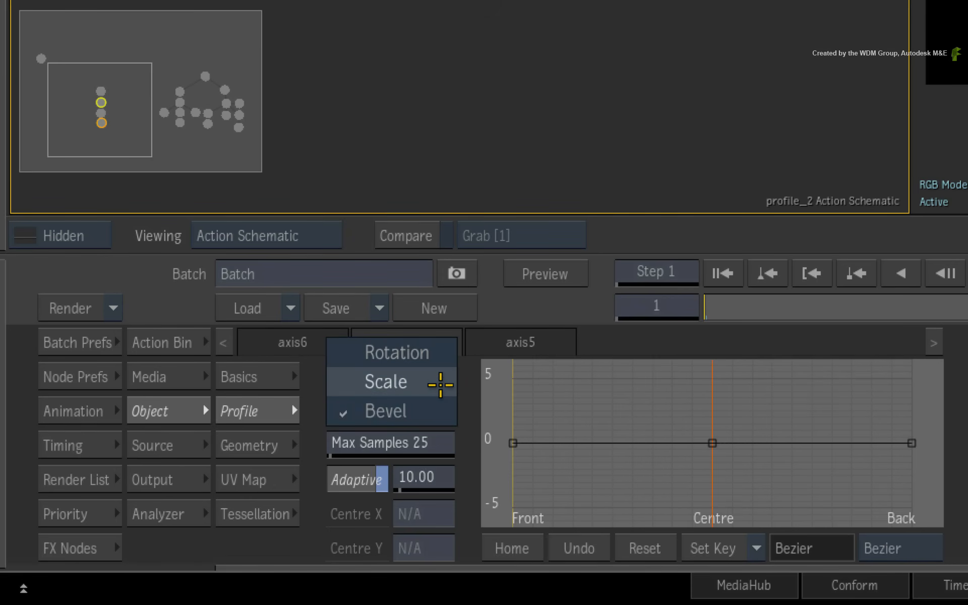
pyautogui.click(385, 411)
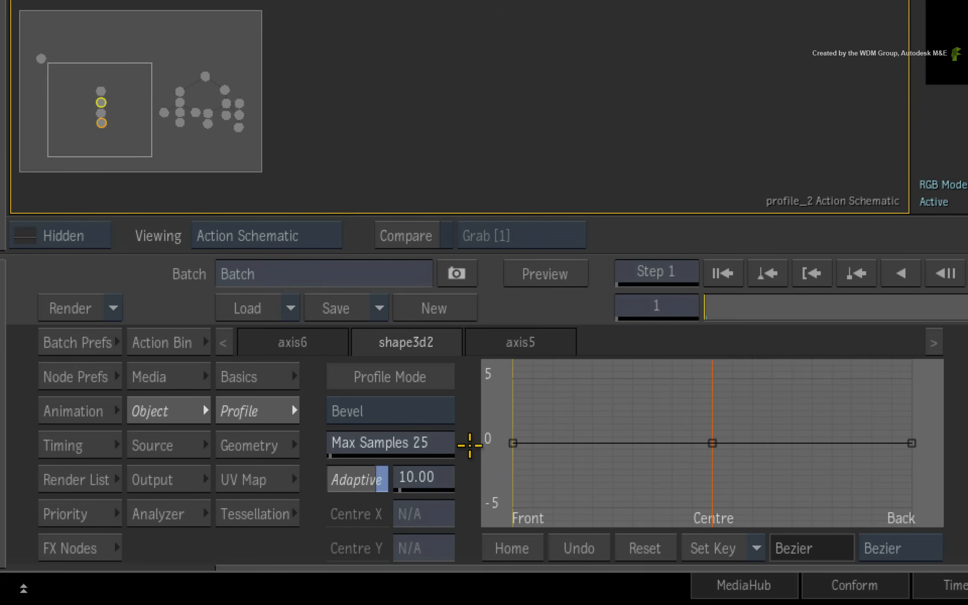
pyautogui.moveTo(478, 457)
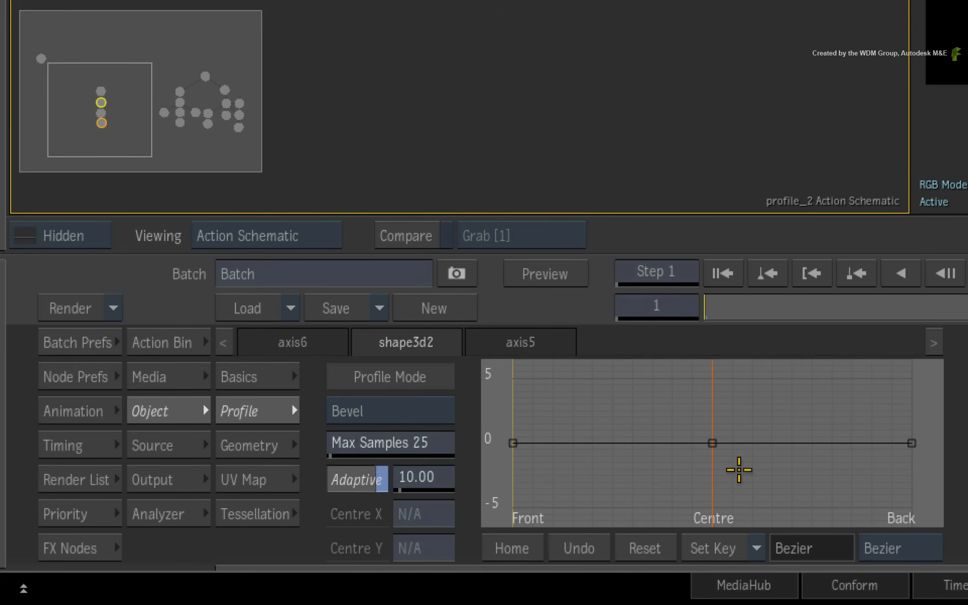
pyautogui.moveTo(900, 492)
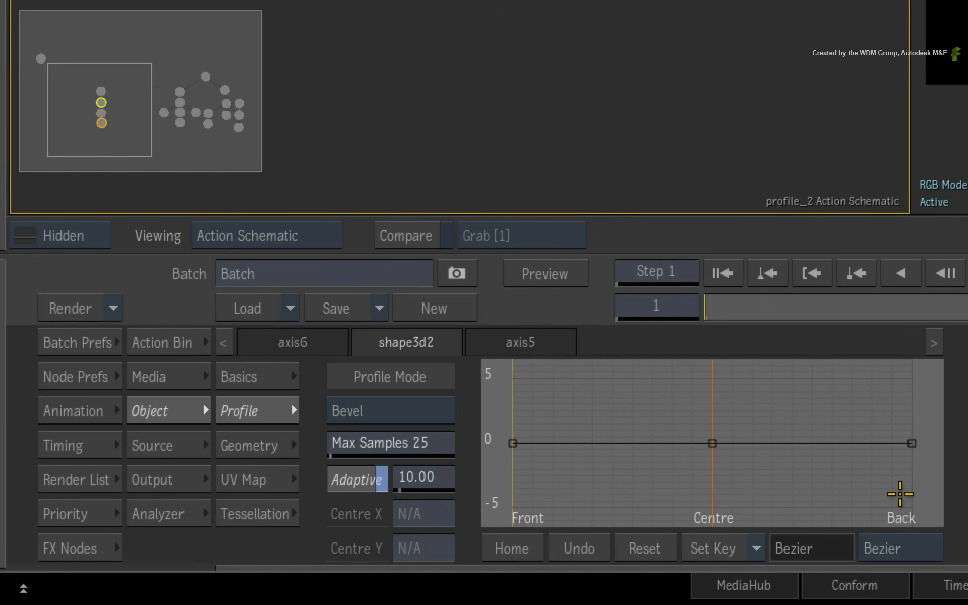
pyautogui.moveTo(494, 477)
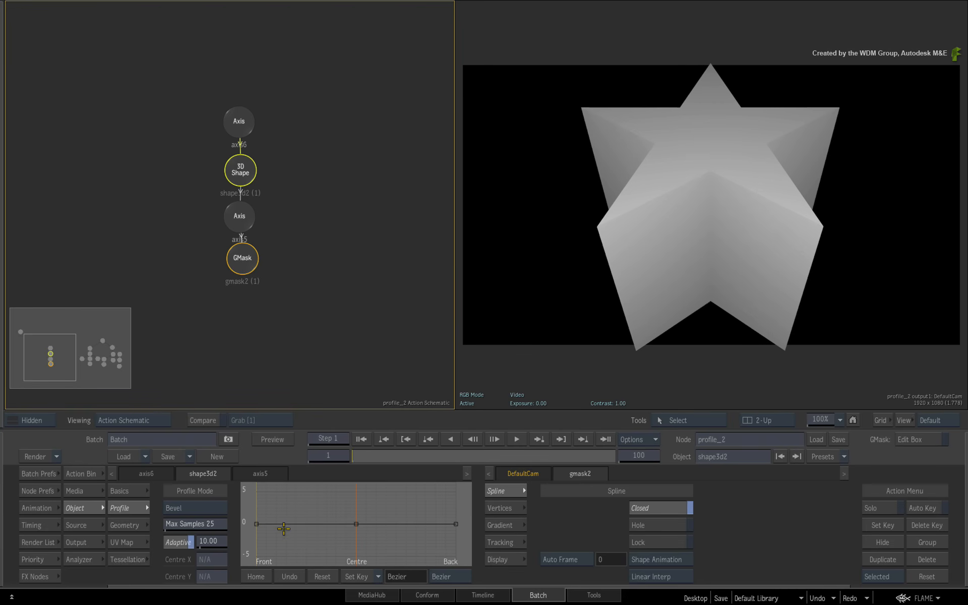
# Step: Round the bevel curve, lower Adaptive, raise Max Samples to 499, and rotate axis6 to inspect
pyautogui.moveTo(297, 526); pyautogui.dragTo(296, 506)
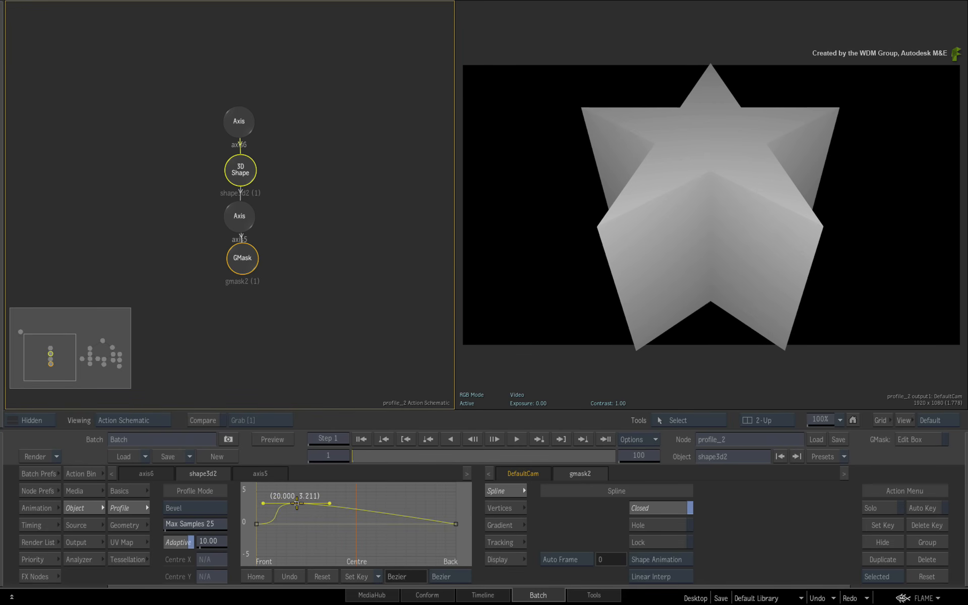
pyautogui.moveTo(300, 503); pyautogui.dragTo(268, 510)
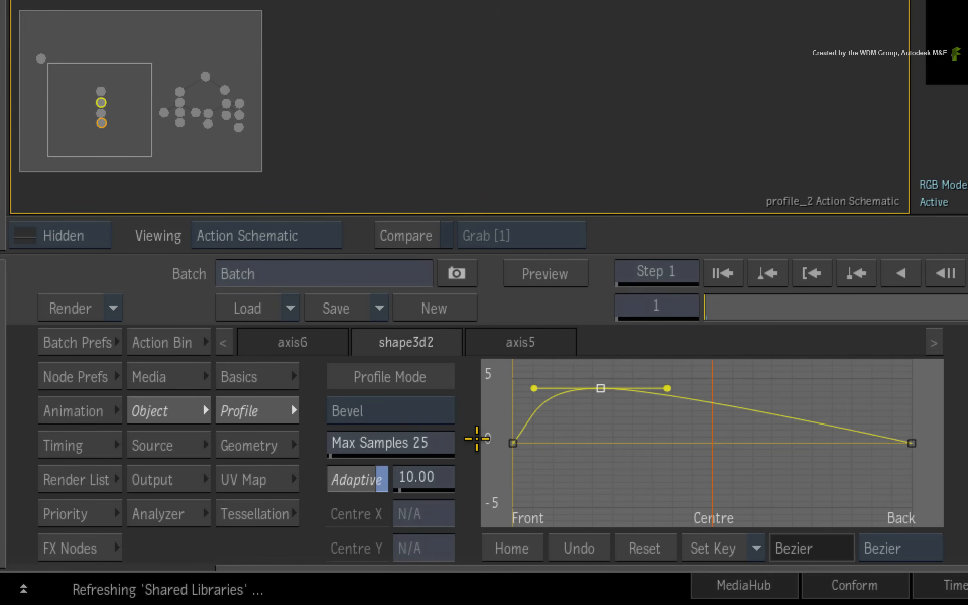
pyautogui.moveTo(330, 481)
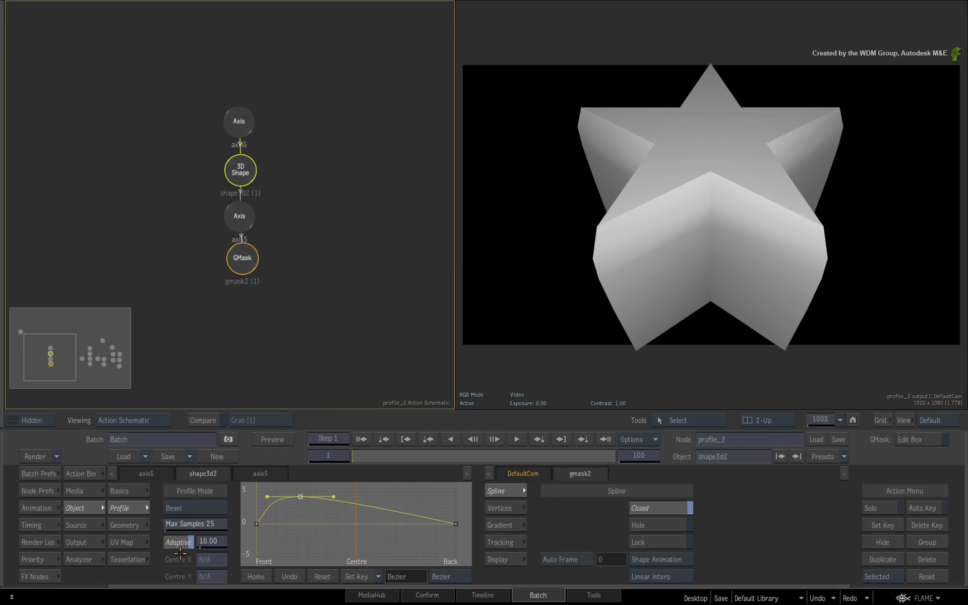
pyautogui.moveTo(195, 541); pyautogui.dragTo(213, 541)
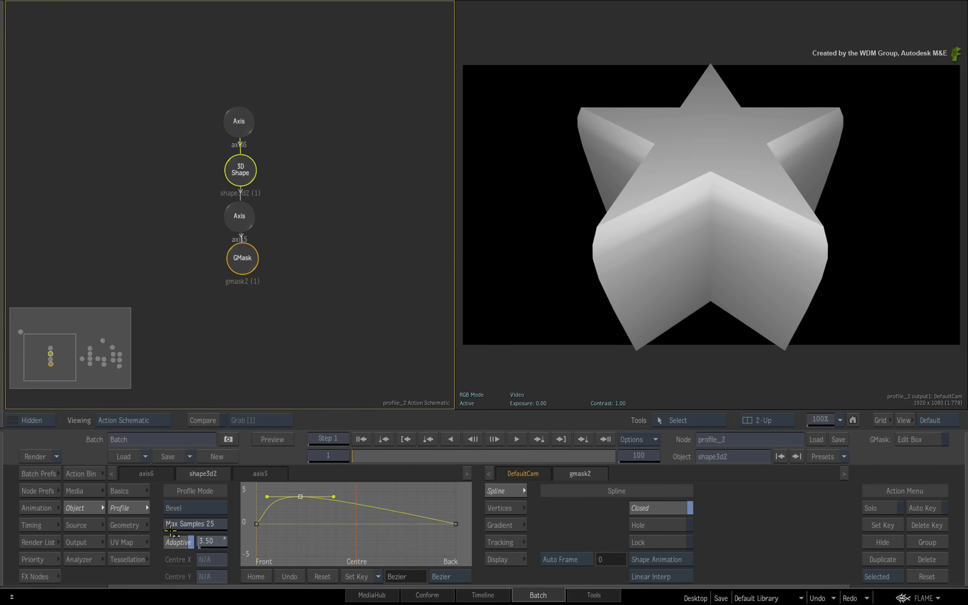
pyautogui.moveTo(179, 552); pyautogui.dragTo(210, 552)
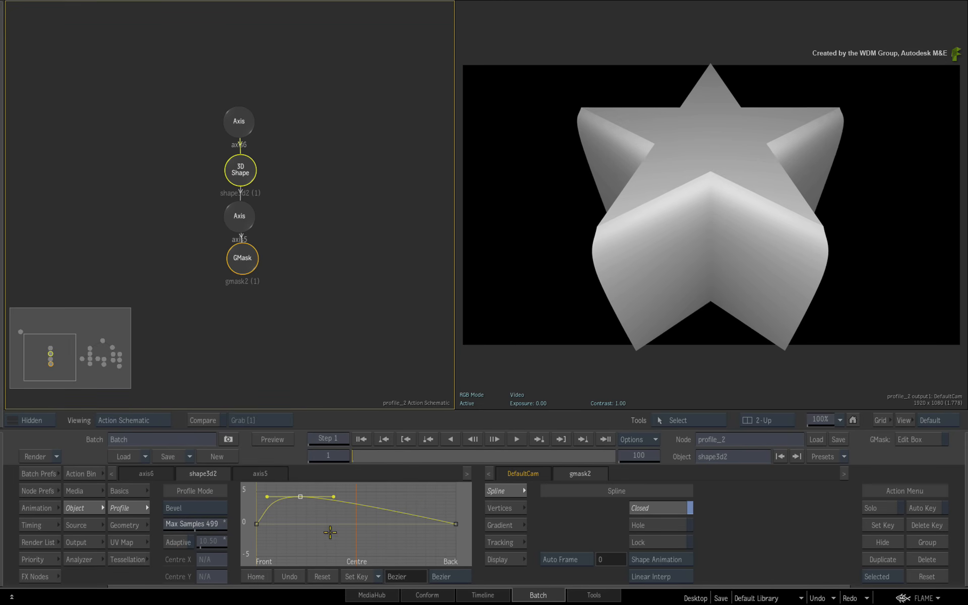
pyautogui.moveTo(302, 536)
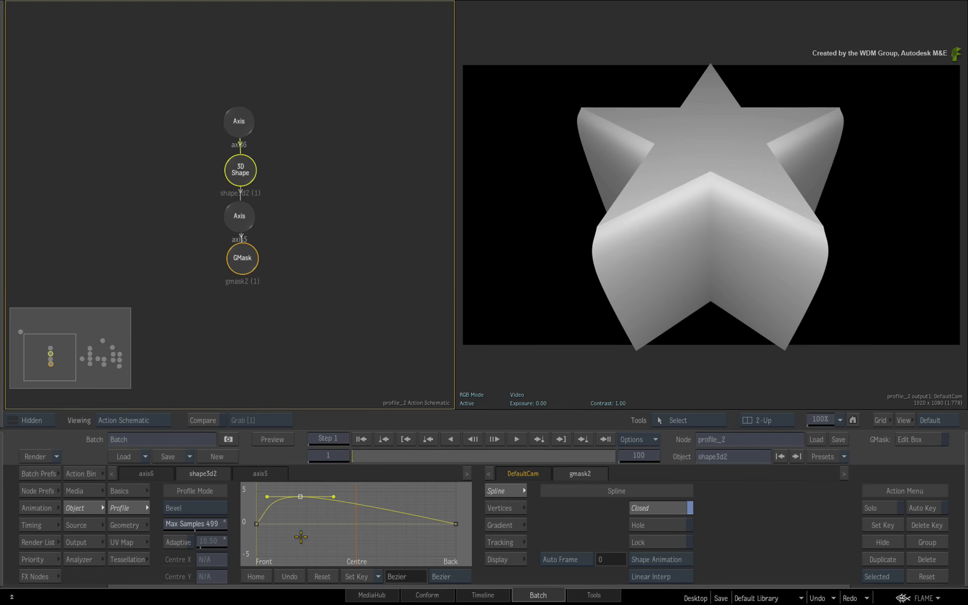
pyautogui.moveTo(165, 473)
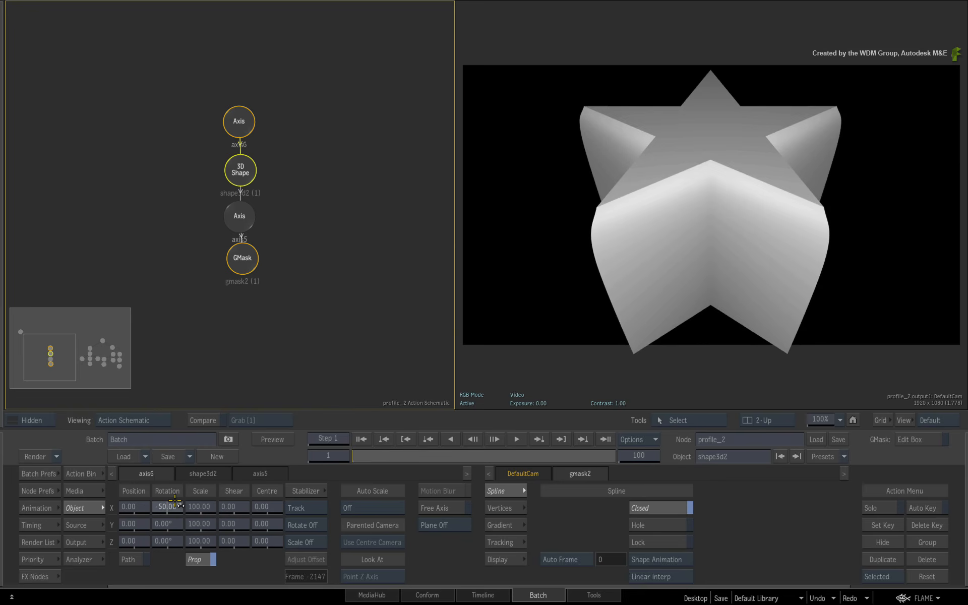
pyautogui.moveTo(167, 506); pyautogui.dragTo(179, 506)
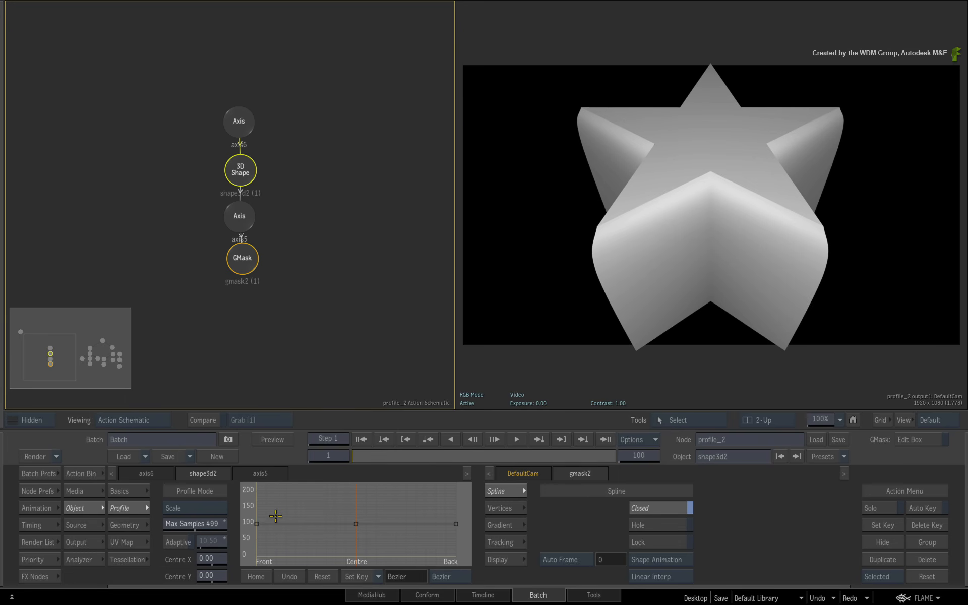
pyautogui.moveTo(312, 511)
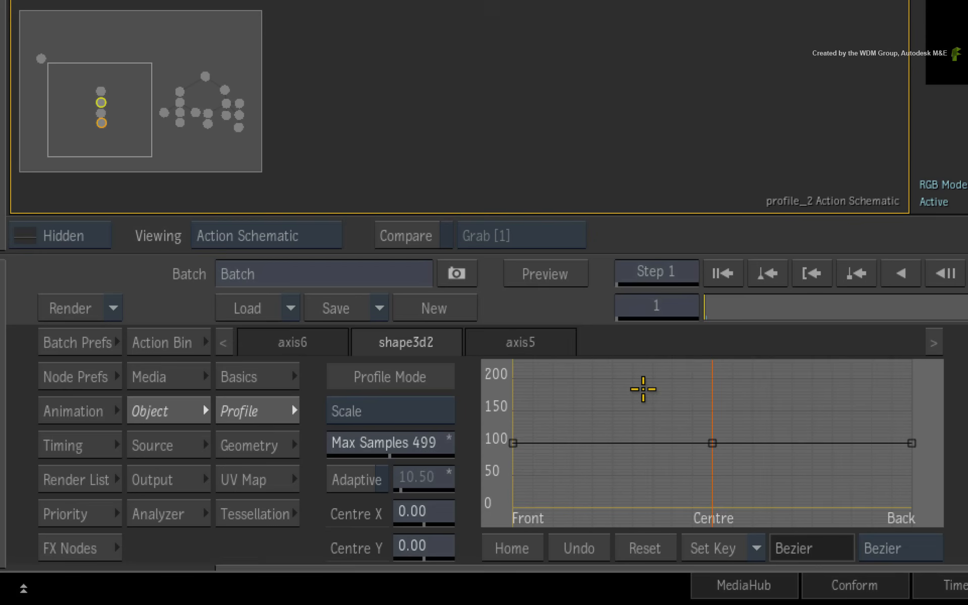
pyautogui.moveTo(638, 397)
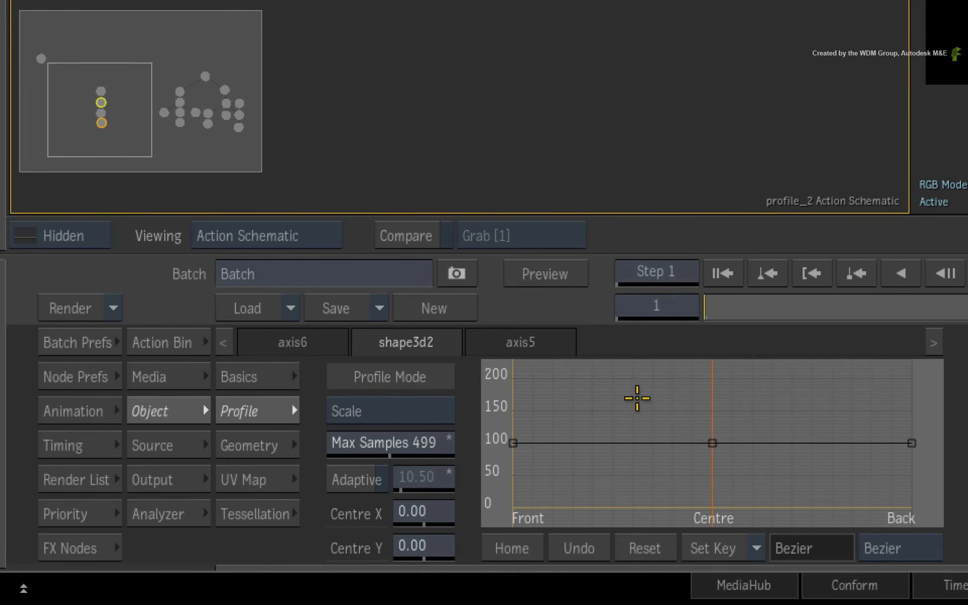
pyautogui.moveTo(638, 415)
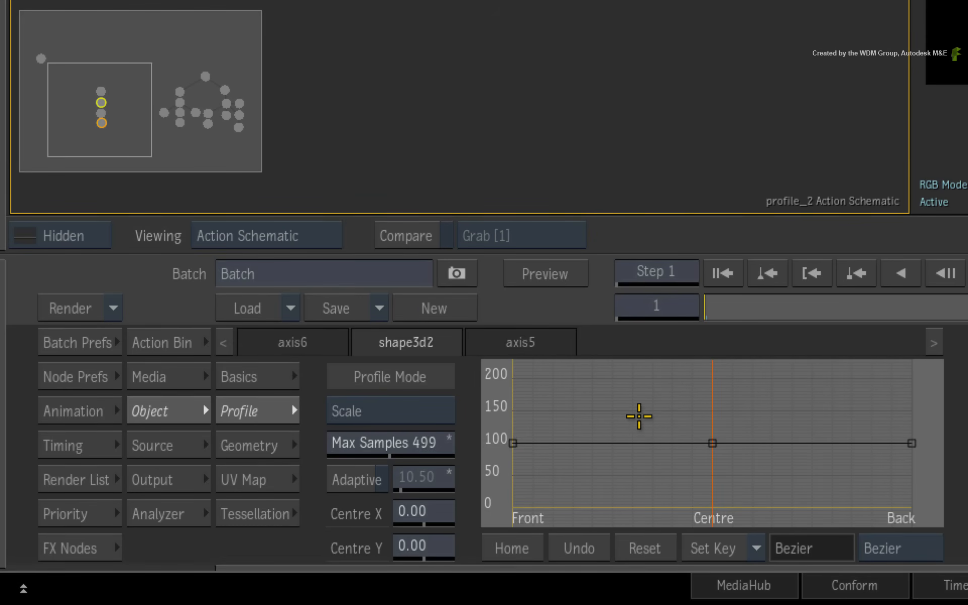
pyautogui.moveTo(636, 420)
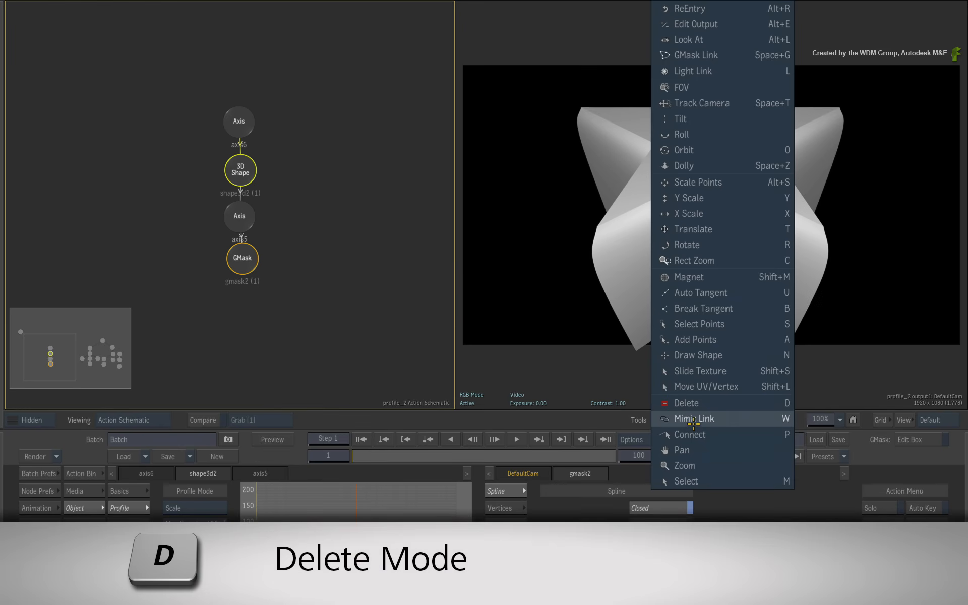
# Step: Delete the Centre key from the Scale profile curve and return to Select mode with M
pyautogui.click(686, 402)
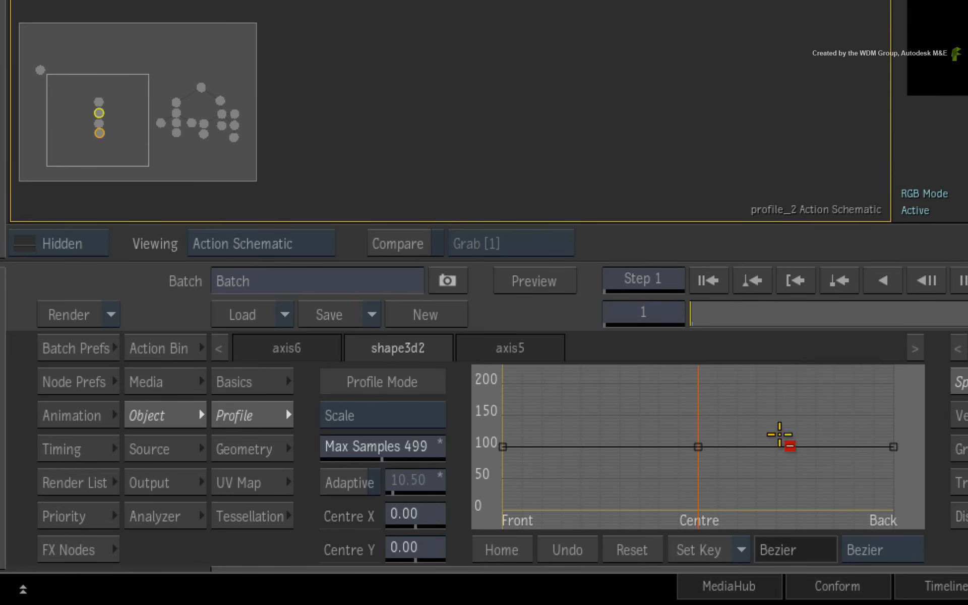
pyautogui.moveTo(787, 447); pyautogui.dragTo(701, 460)
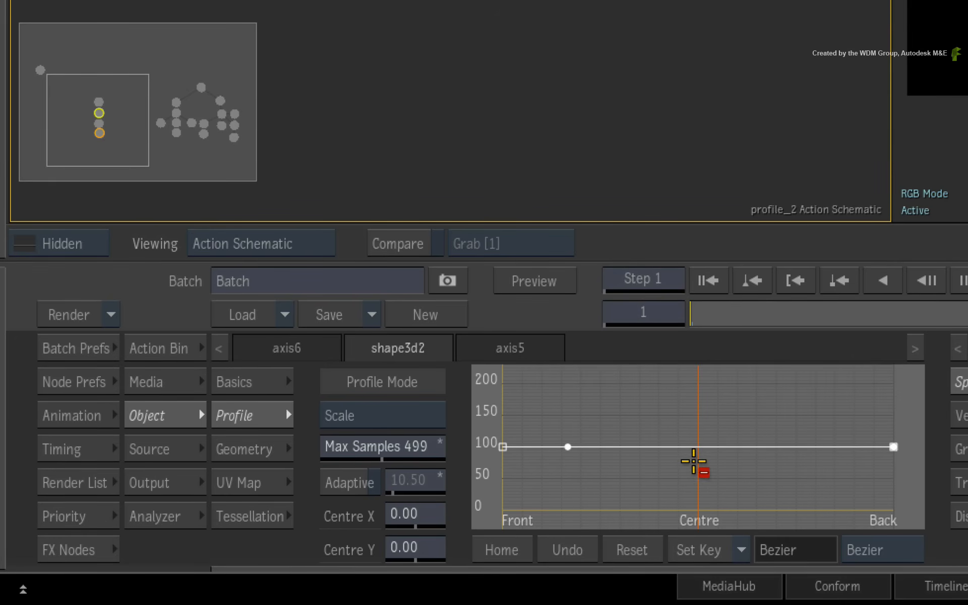
pyautogui.press('m')
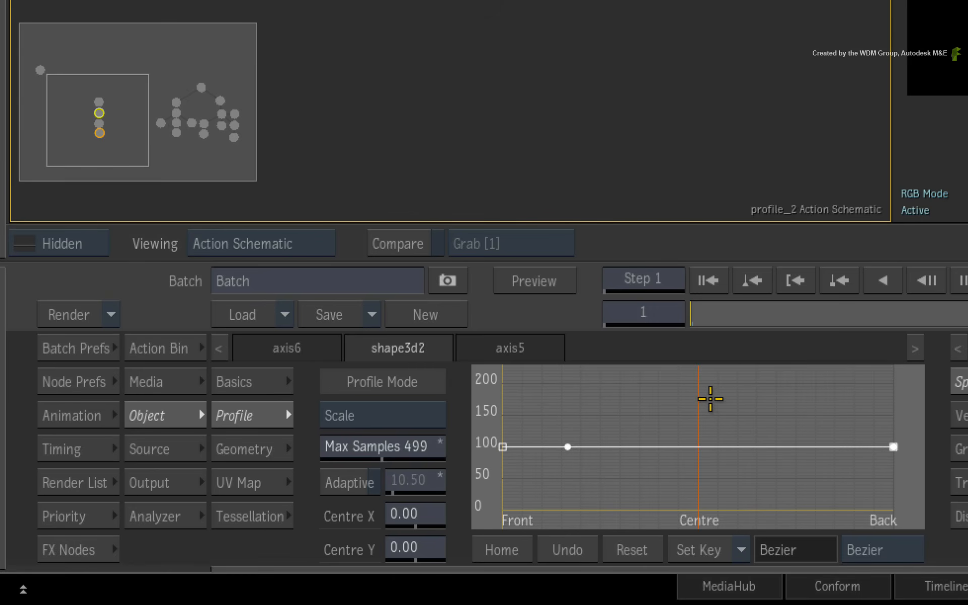
pyautogui.moveTo(709, 401)
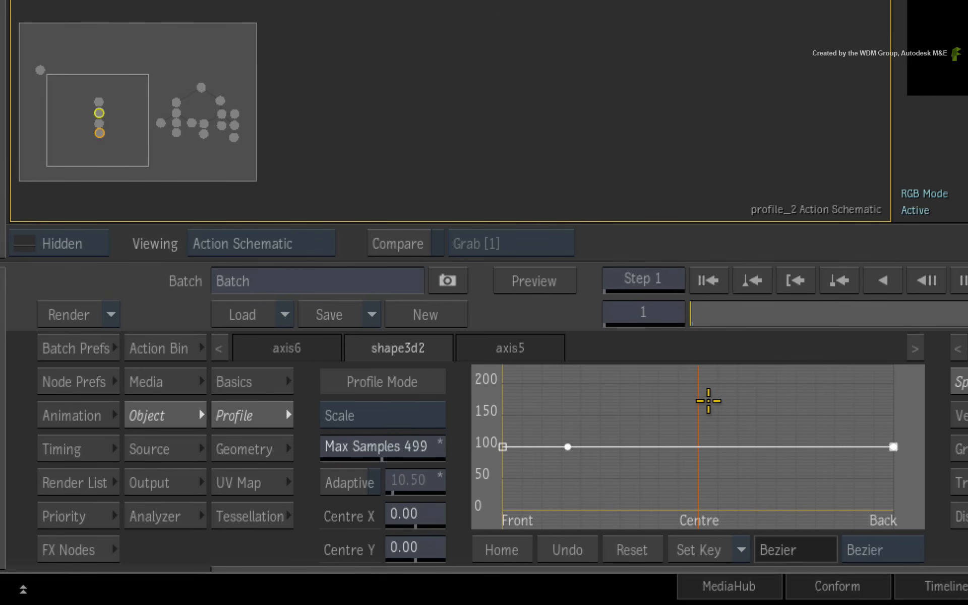
pyautogui.moveTo(707, 404)
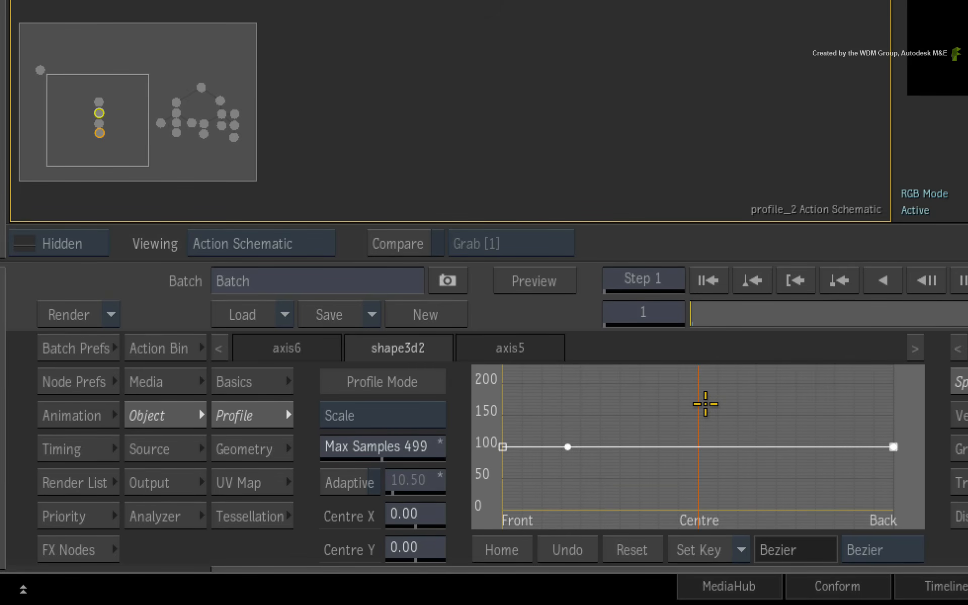
pyautogui.moveTo(694, 401)
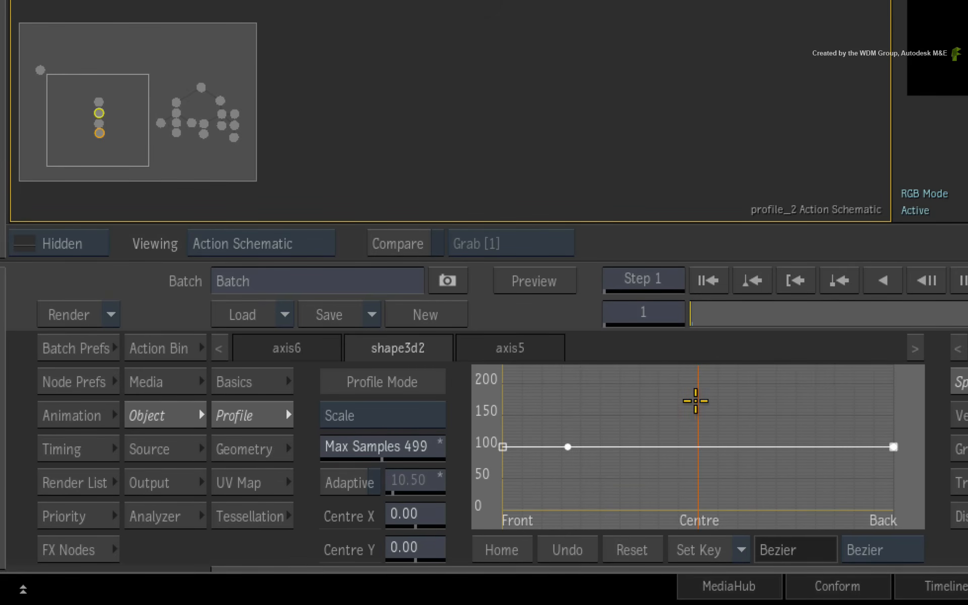
pyautogui.moveTo(695, 397)
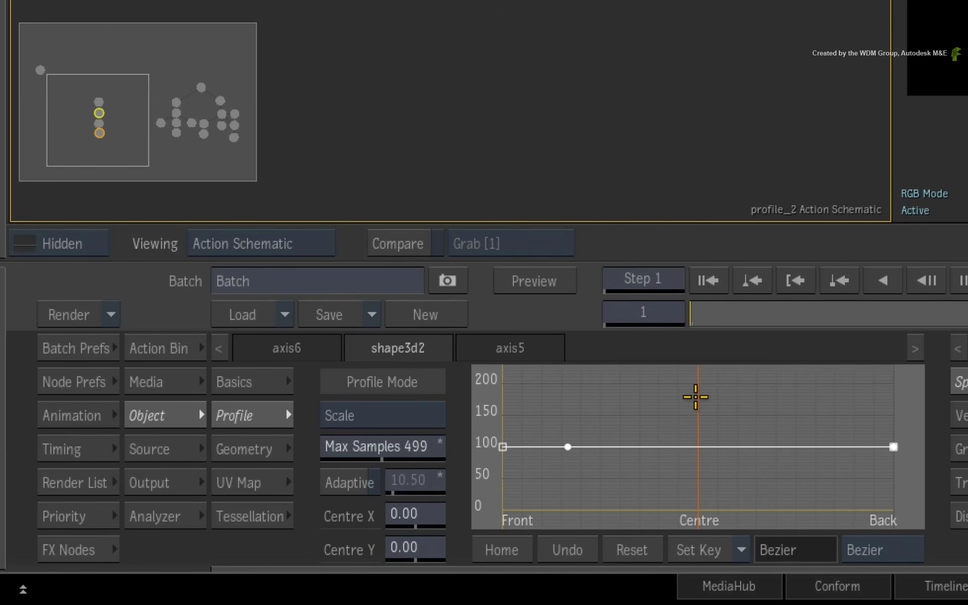
pyautogui.moveTo(625, 437)
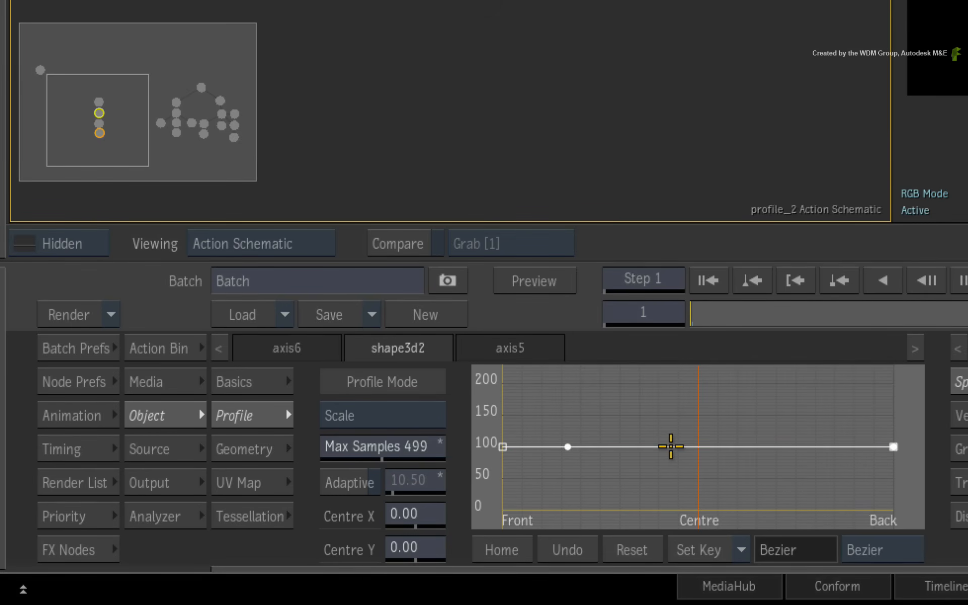
pyautogui.moveTo(770, 412)
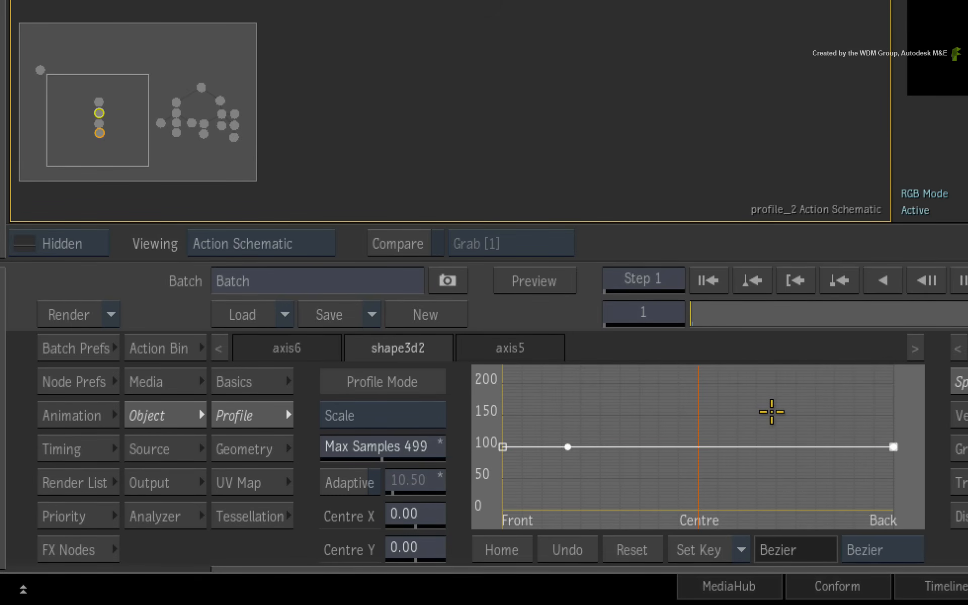
pyautogui.moveTo(784, 416)
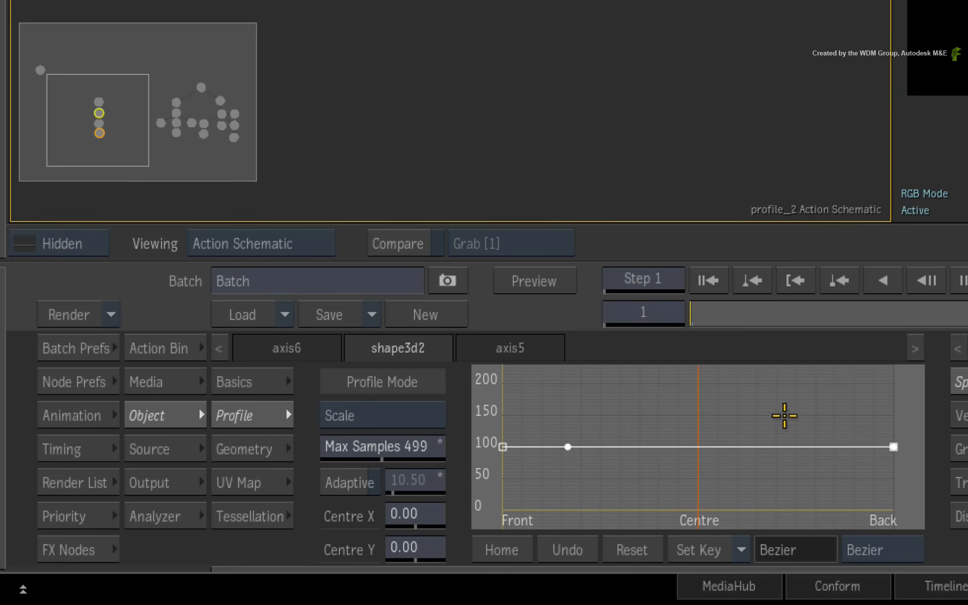
# Step: Change the scale profile curve's interpolation from Bezier to Linear
pyautogui.click(882, 550)
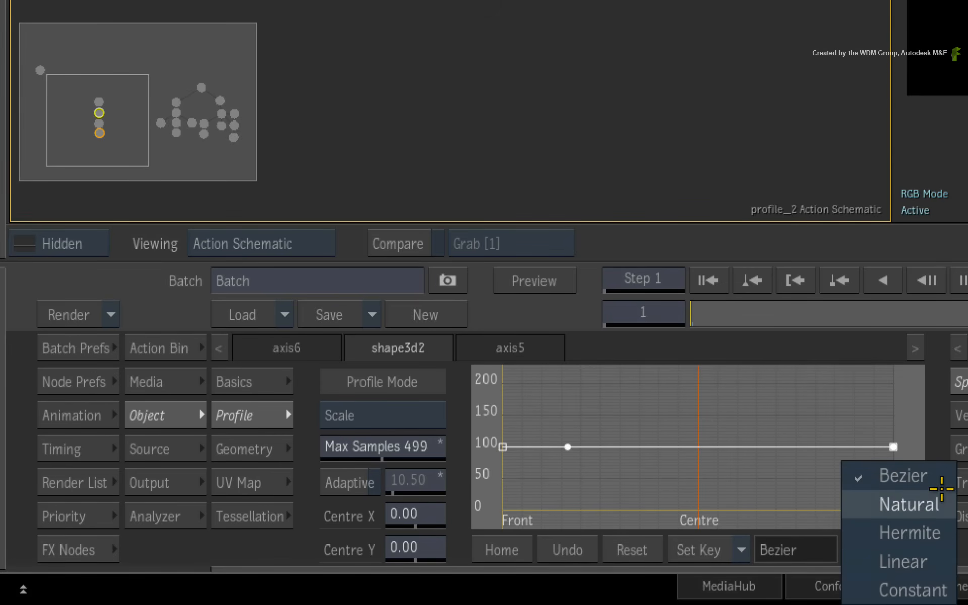
pyautogui.moveTo(903, 561)
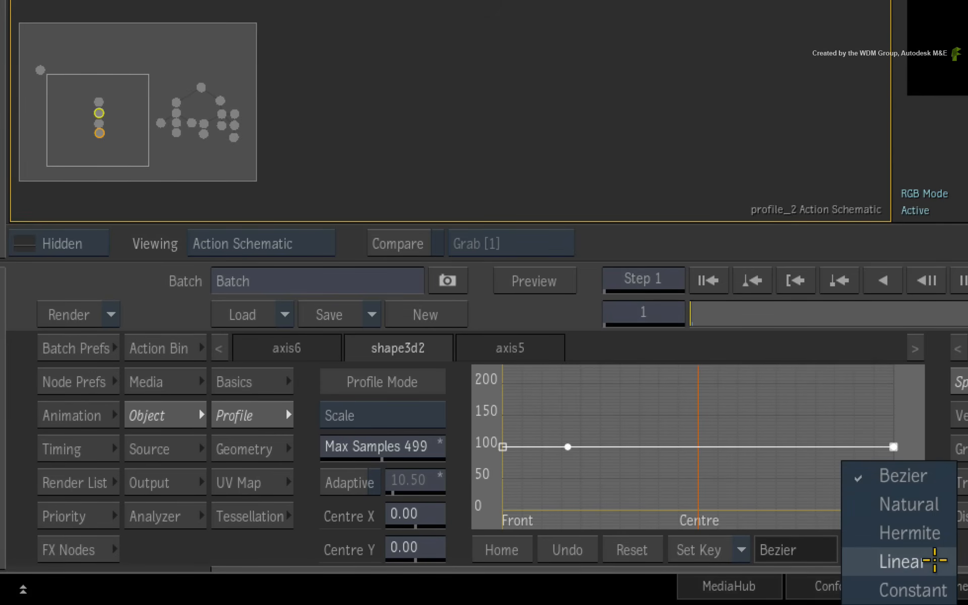
pyautogui.click(899, 560)
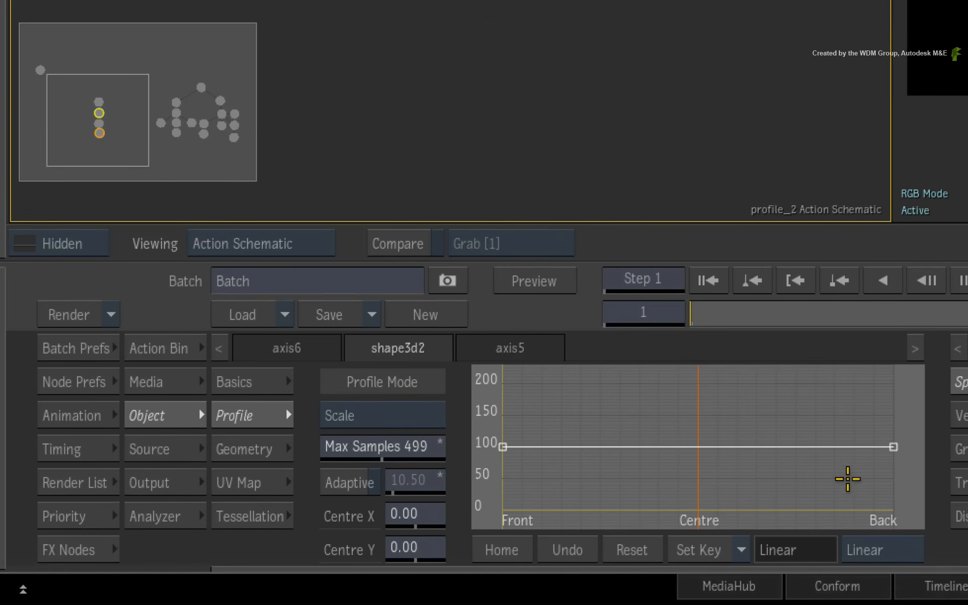
pyautogui.moveTo(896, 446)
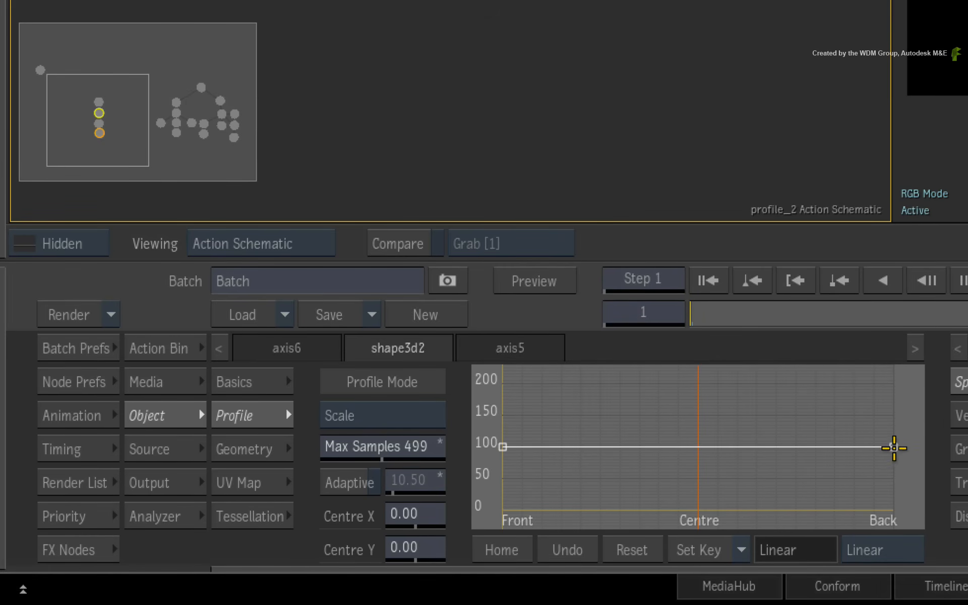
# Step: Drag the Scale curve's Back key down from 100, settling at about 61
pyautogui.moveTo(893, 447); pyautogui.dragTo(893, 453)
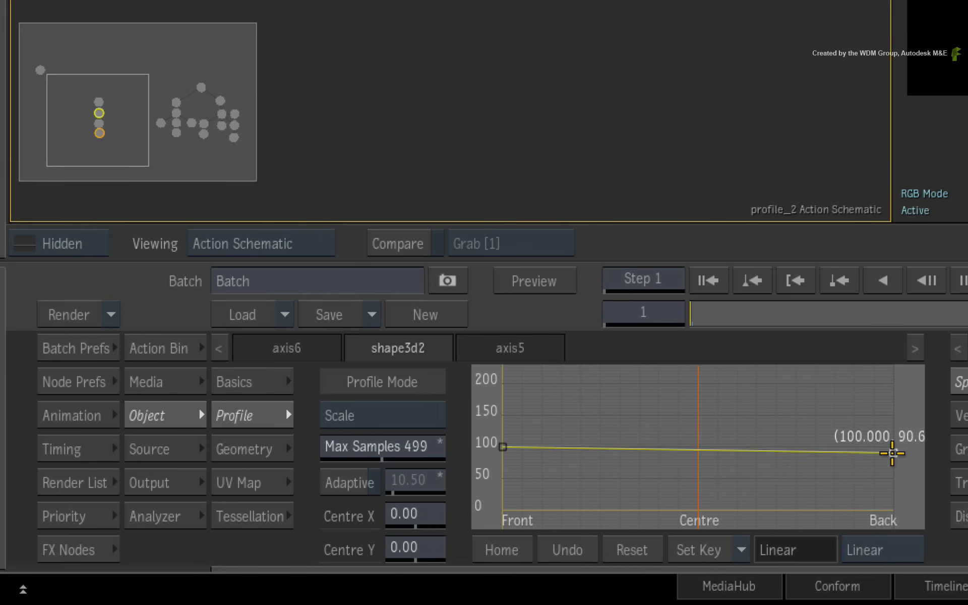
pyautogui.moveTo(892, 452); pyautogui.dragTo(821, 468)
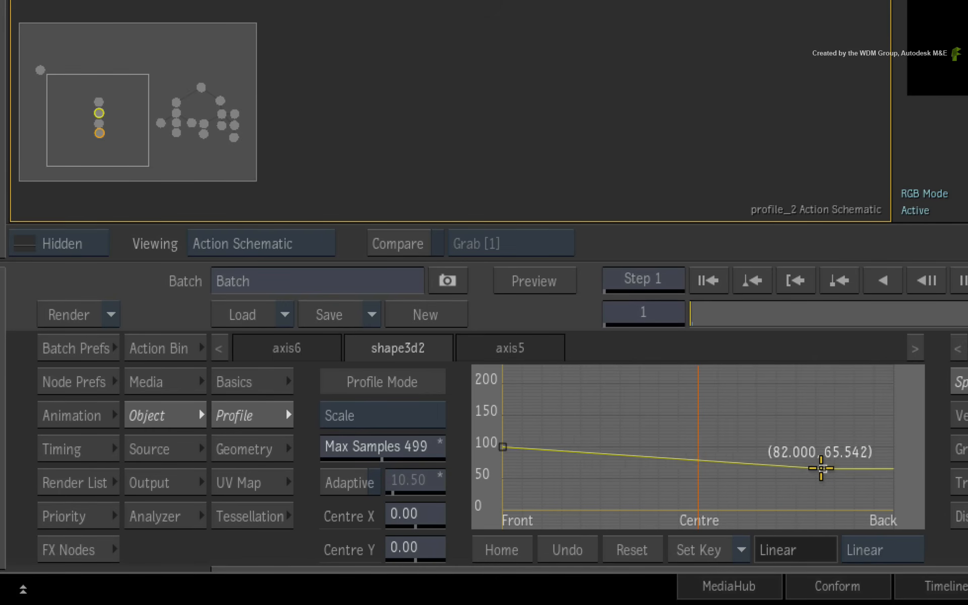
pyautogui.moveTo(821, 468); pyautogui.dragTo(827, 481)
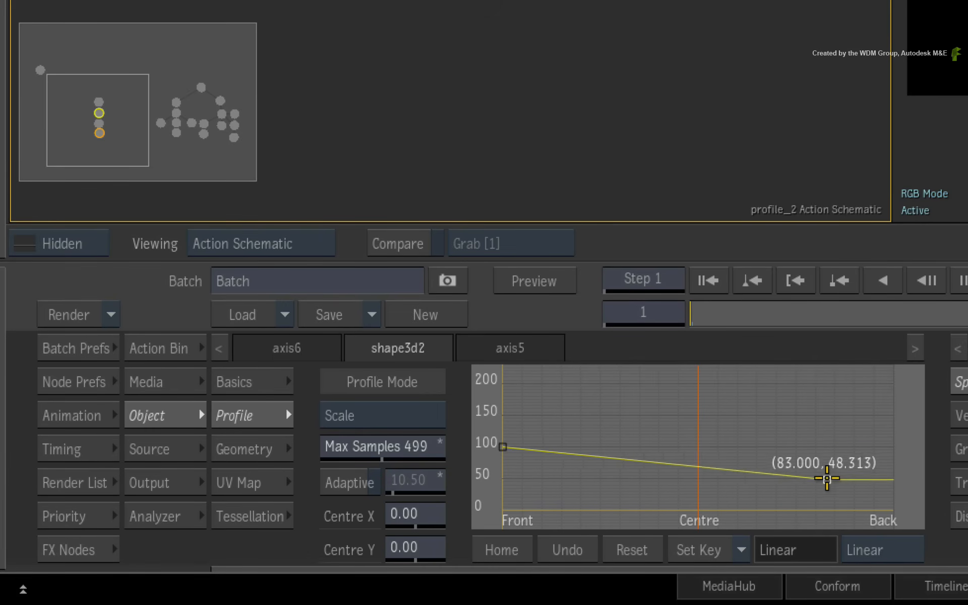
pyautogui.moveTo(827, 481); pyautogui.dragTo(835, 471)
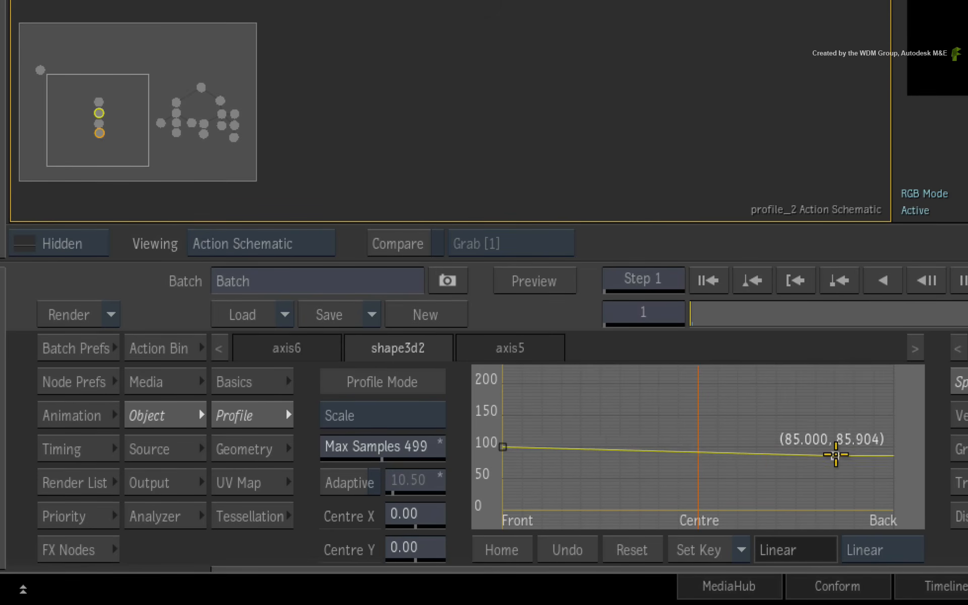
pyautogui.moveTo(837, 454); pyautogui.dragTo(839, 473)
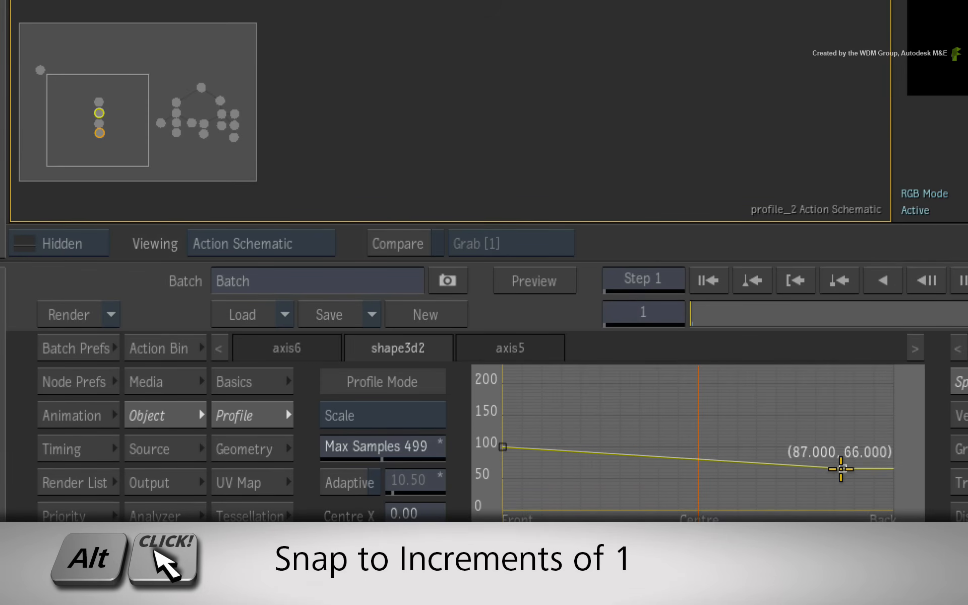
pyautogui.moveTo(841, 468); pyautogui.dragTo(844, 473)
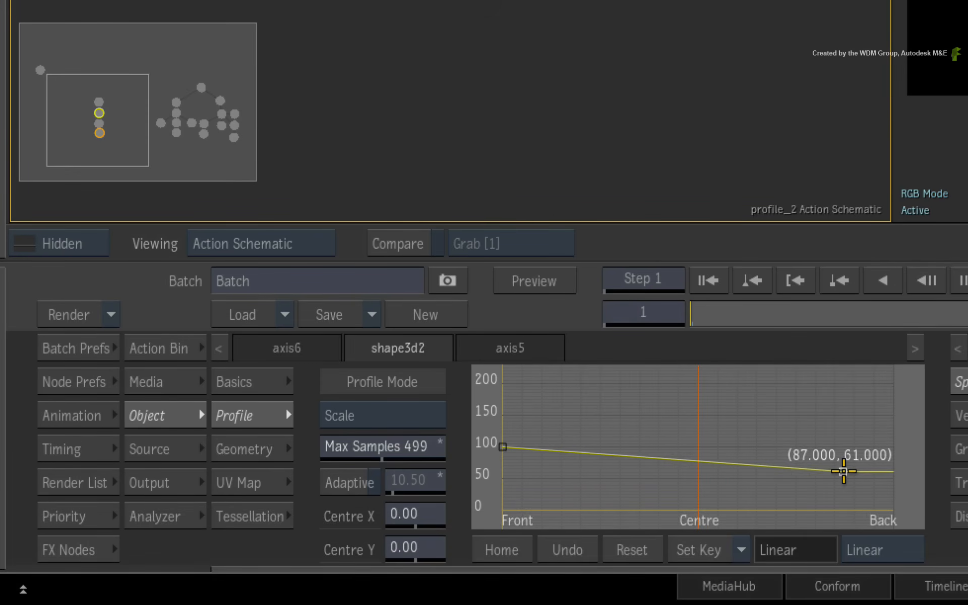
pyautogui.moveTo(844, 471); pyautogui.dragTo(843, 457)
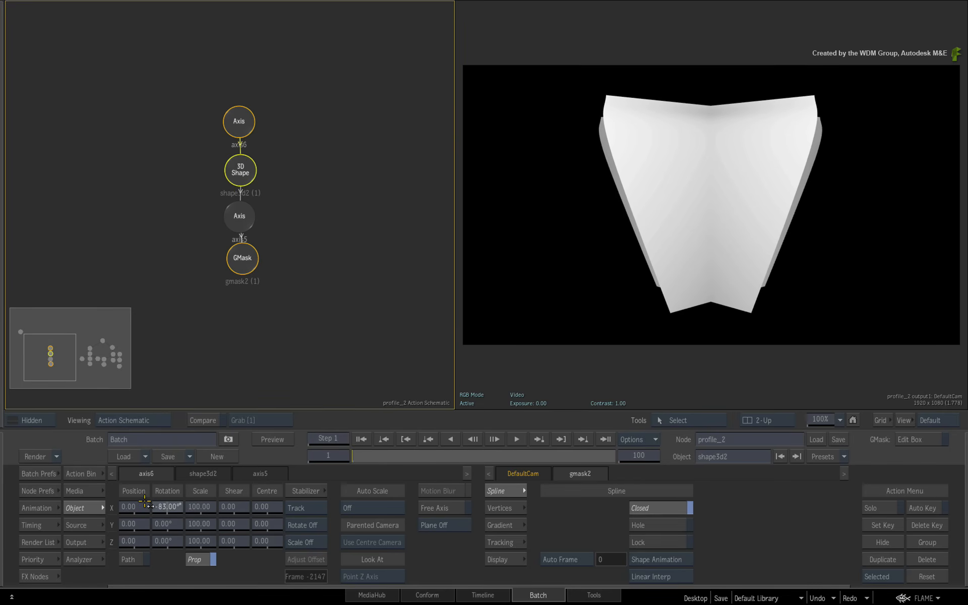
# Step: Drag axis6's X Rotation from 83 to -76 to reveal the tapered back
pyautogui.moveTo(163, 507); pyautogui.dragTo(151, 506)
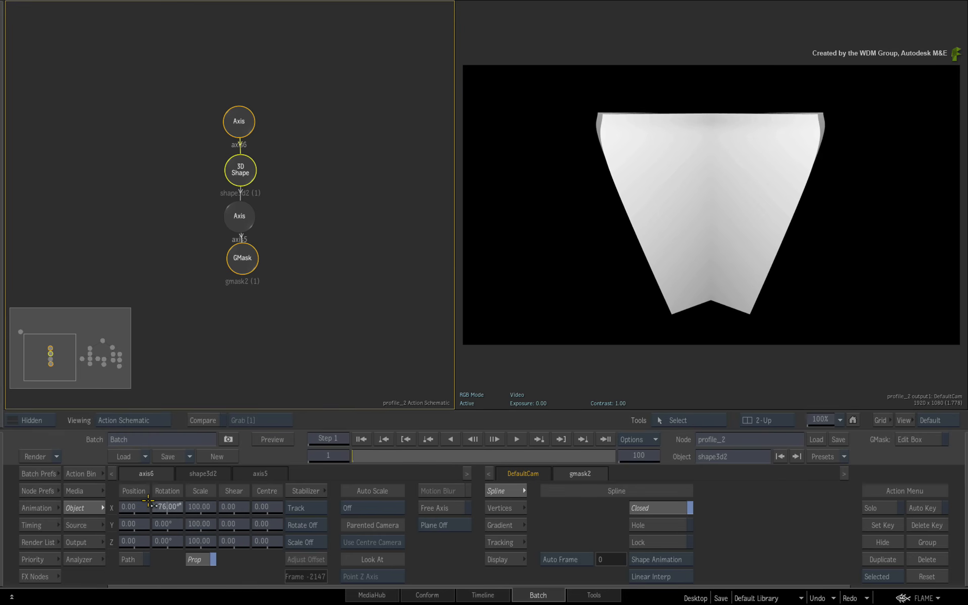
pyautogui.moveTo(163, 506); pyautogui.dragTo(163, 516)
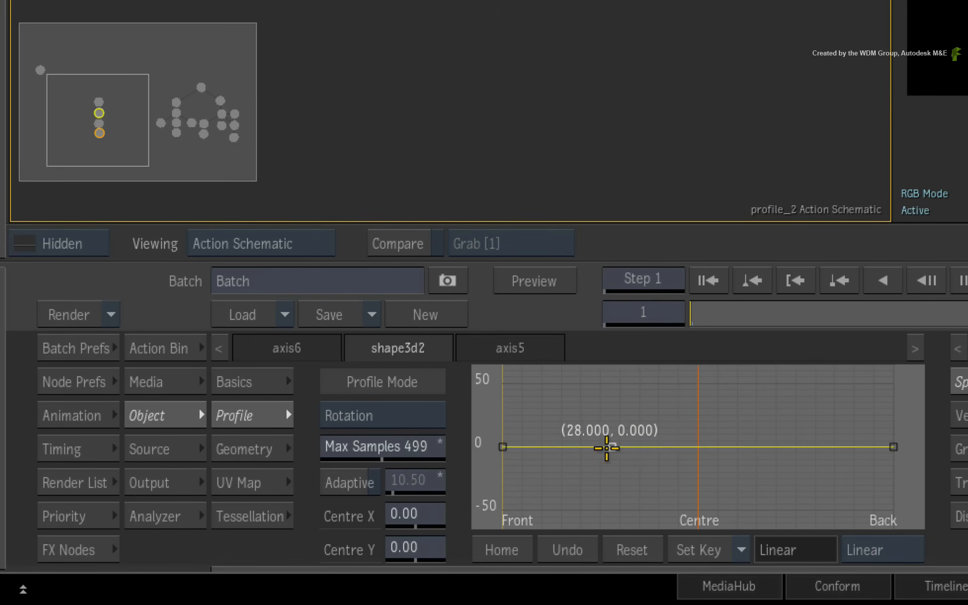
# Step: Add a point near Front on the Rotation curve and drag the Back key to about -40
pyautogui.moveTo(606, 448); pyautogui.dragTo(525, 443)
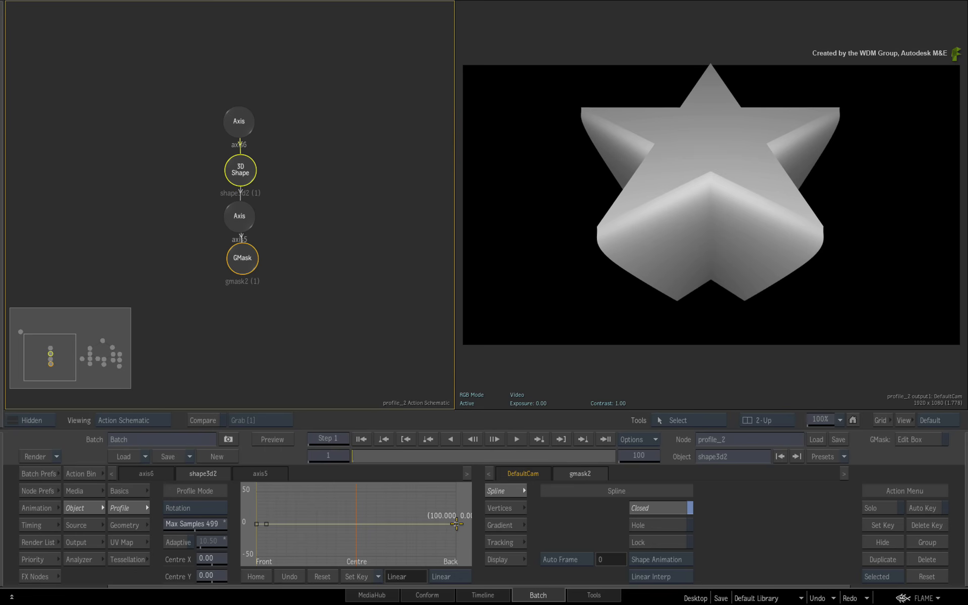
pyautogui.moveTo(457, 523); pyautogui.dragTo(457, 550)
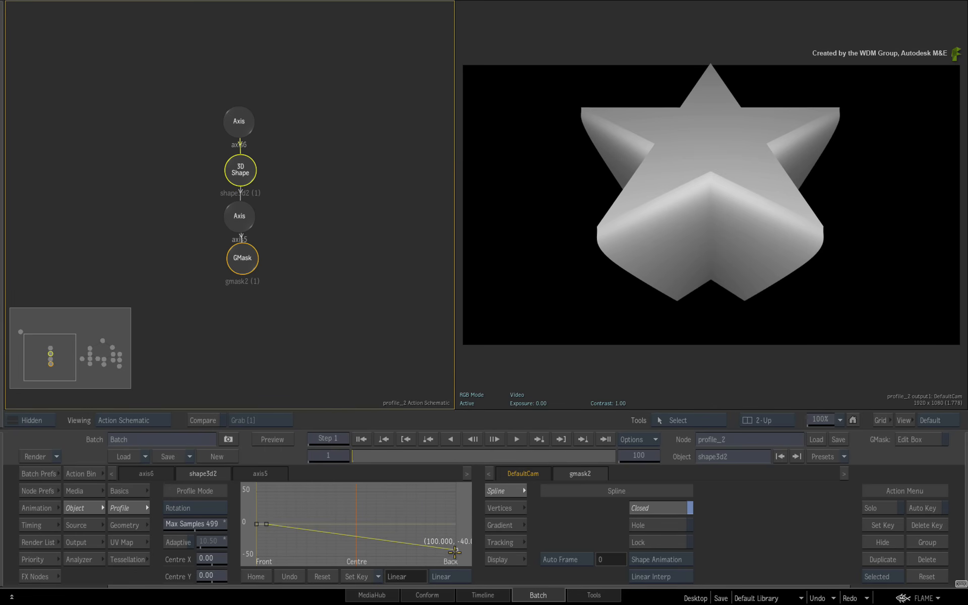
pyautogui.moveTo(456, 550); pyautogui.dragTo(455, 551)
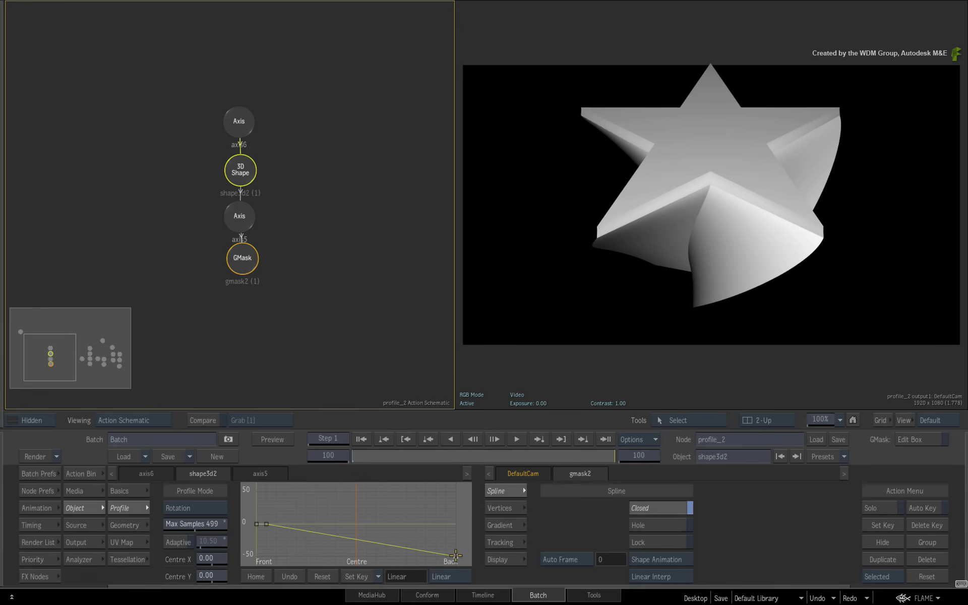
# Step: Deepen the back rotation twist to -50, raise Max Samples to 559, and scrub the frames
pyautogui.moveTo(454, 555); pyautogui.dragTo(454, 493)
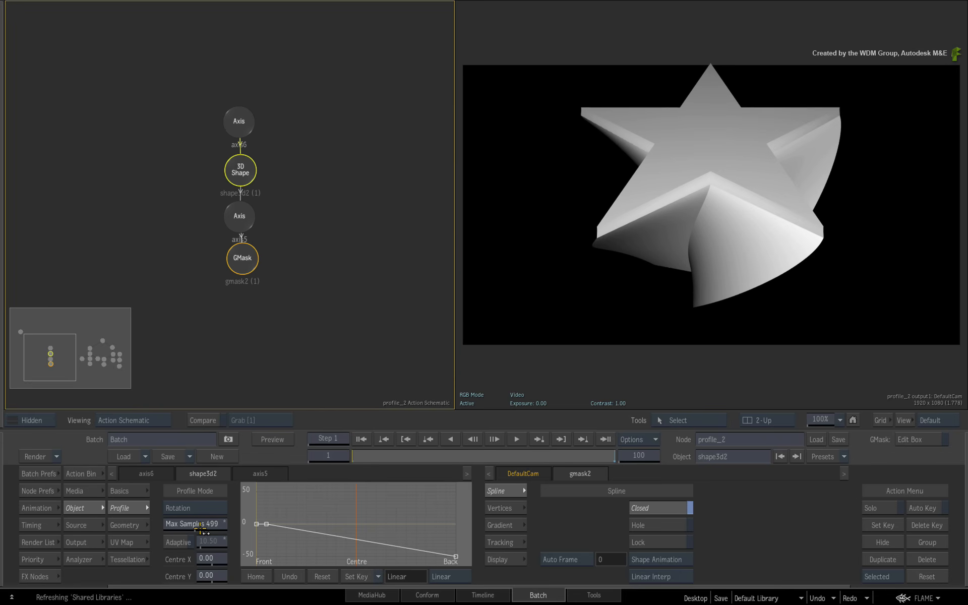
pyautogui.moveTo(210, 523); pyautogui.dragTo(213, 515)
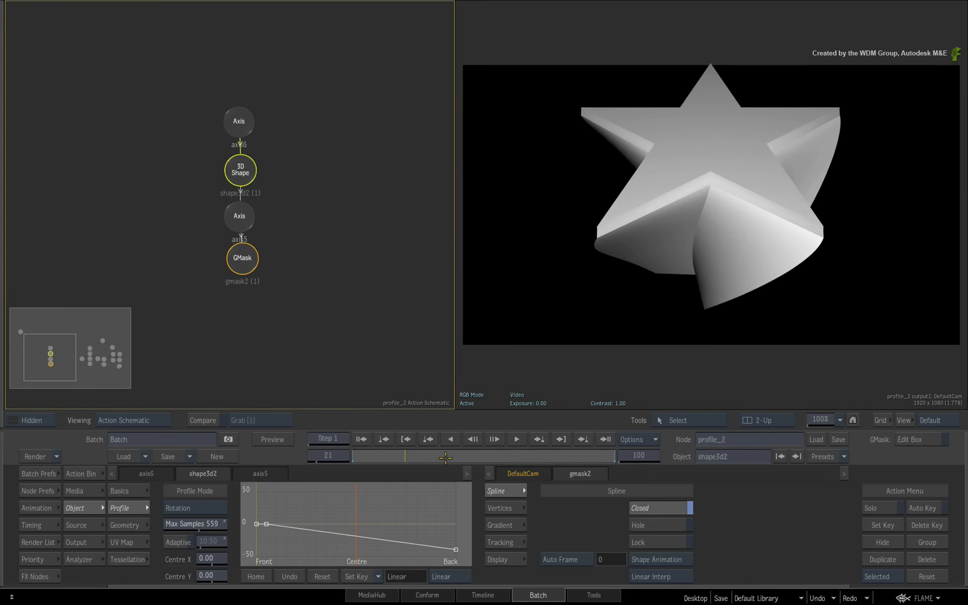
pyautogui.moveTo(445, 459); pyautogui.dragTo(382, 458)
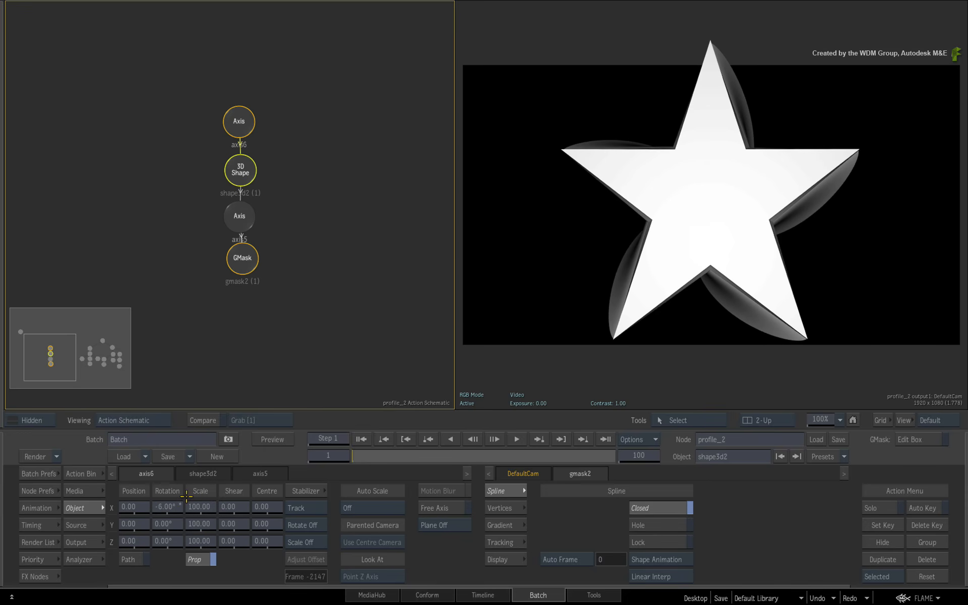
# Step: Open shape3d2's Profile menu, then the Animation channel list scrolled down to shape3d2
pyautogui.click(119, 508)
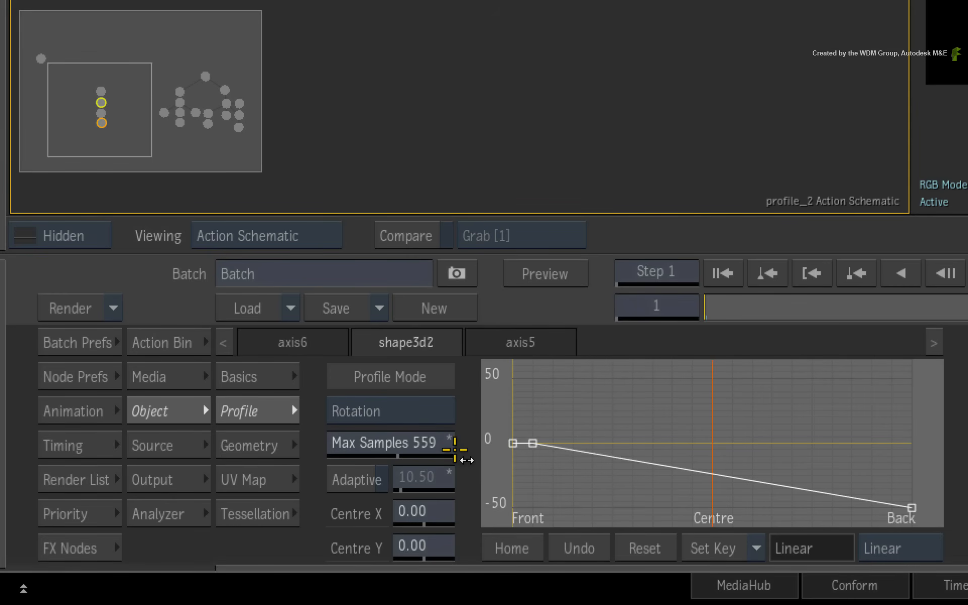
pyautogui.click(72, 410)
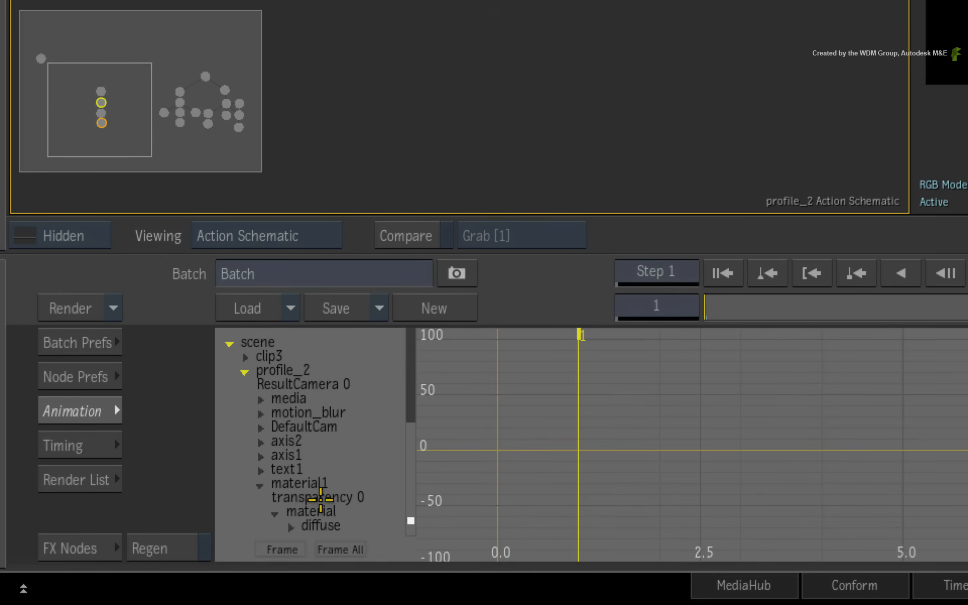
pyautogui.scroll(-3)
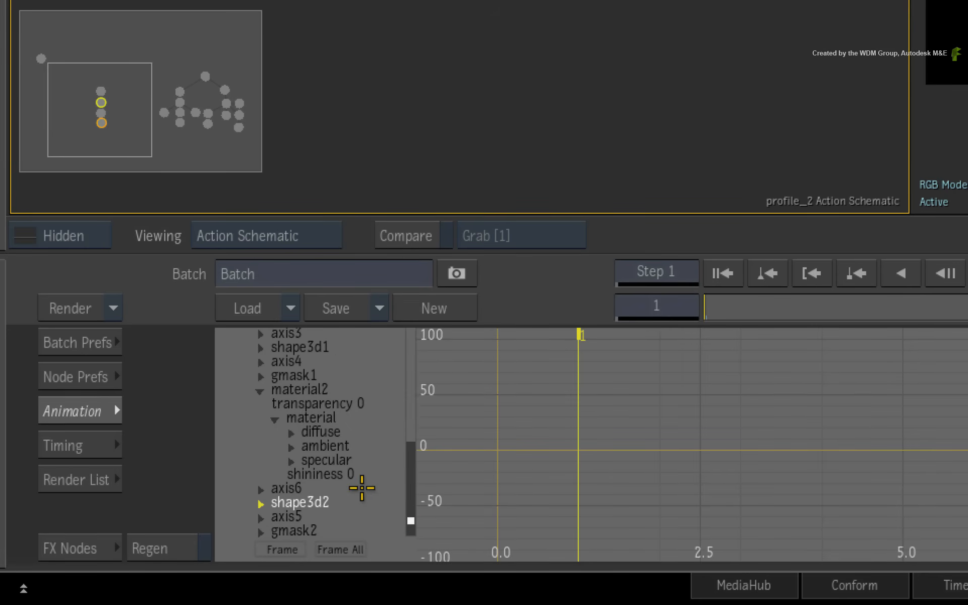
pyautogui.moveTo(366, 507)
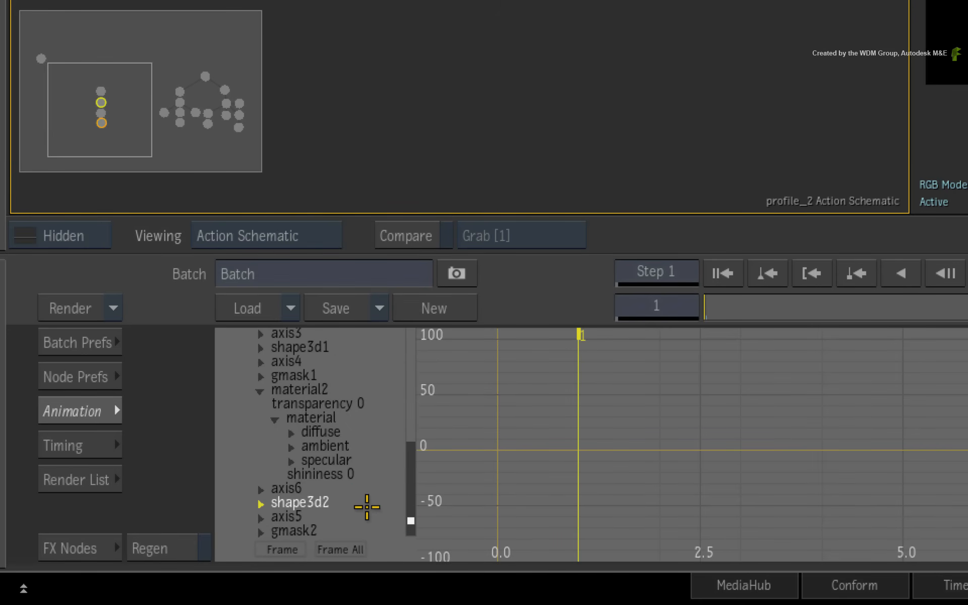
pyautogui.moveTo(349, 506)
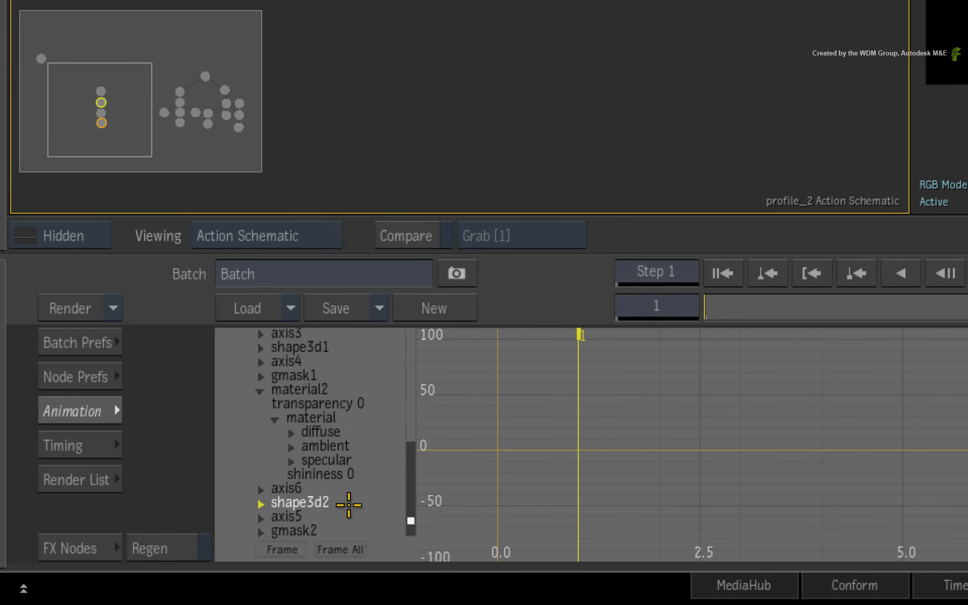
pyautogui.moveTo(90, 409)
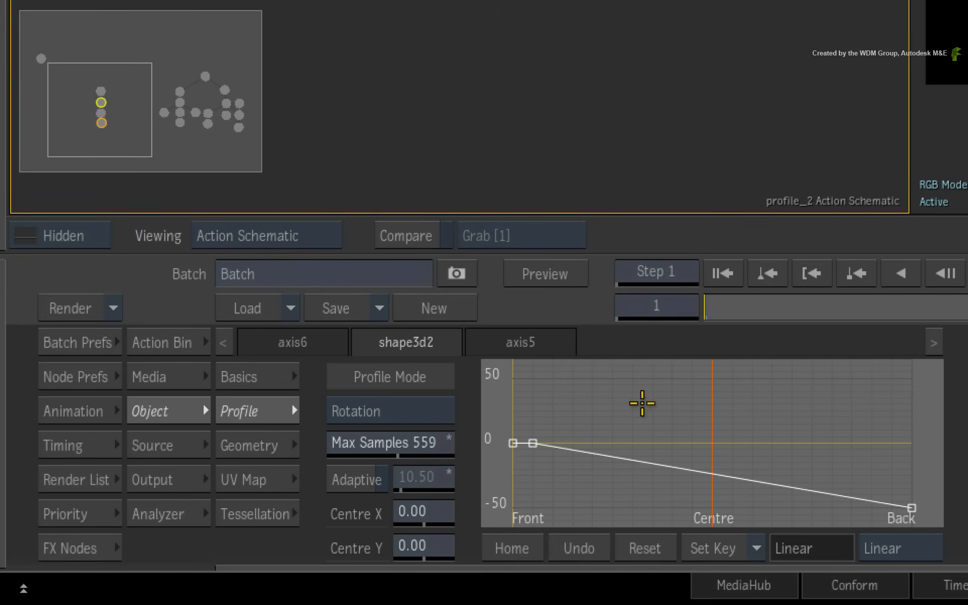
pyautogui.moveTo(725, 410)
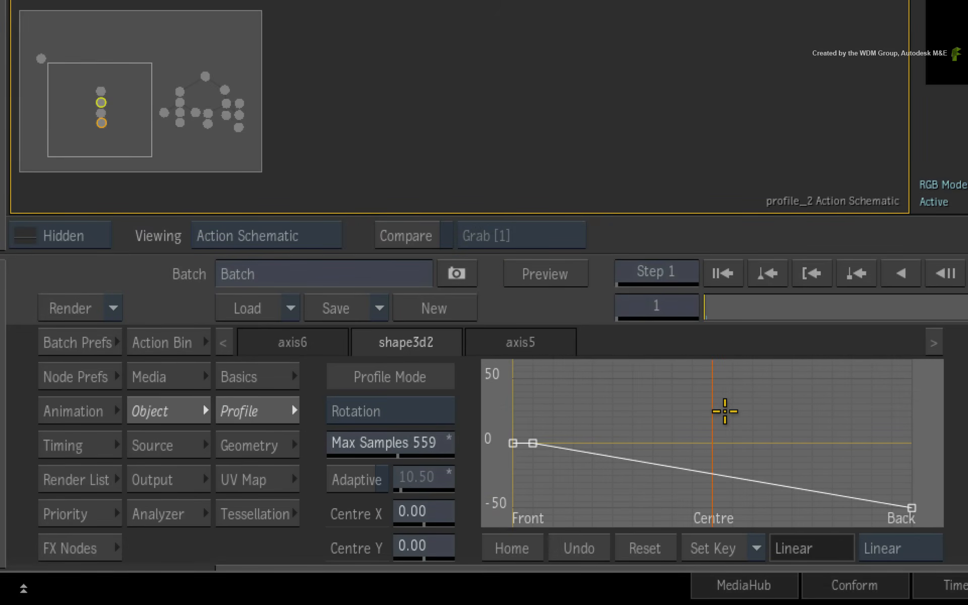
pyautogui.moveTo(723, 412)
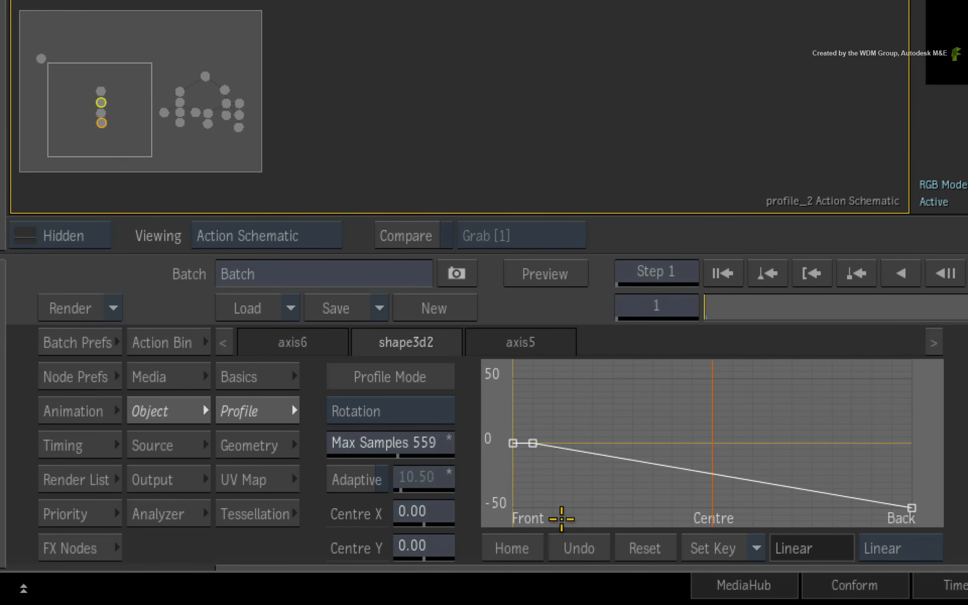
pyautogui.moveTo(832, 449)
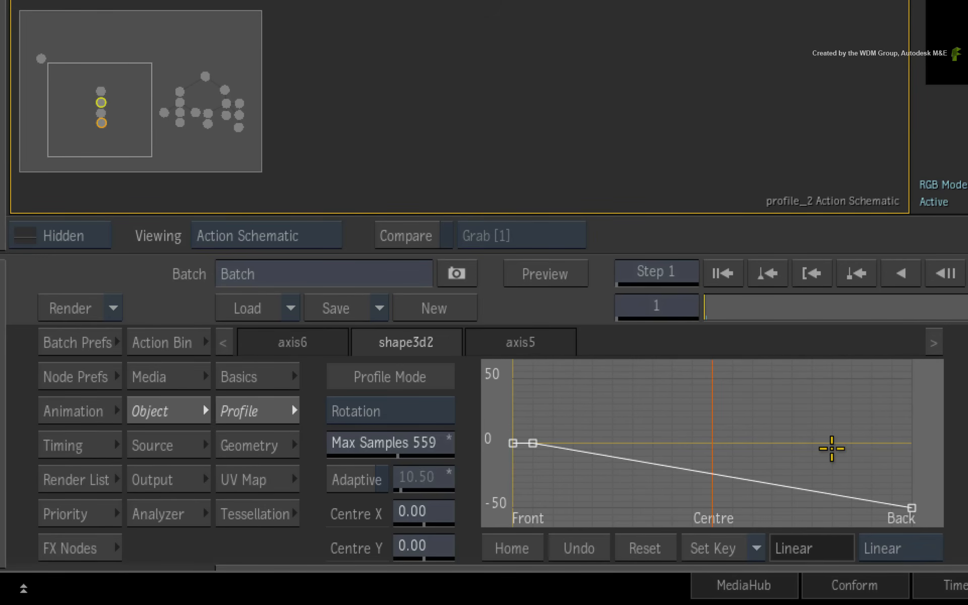
pyautogui.click(755, 548)
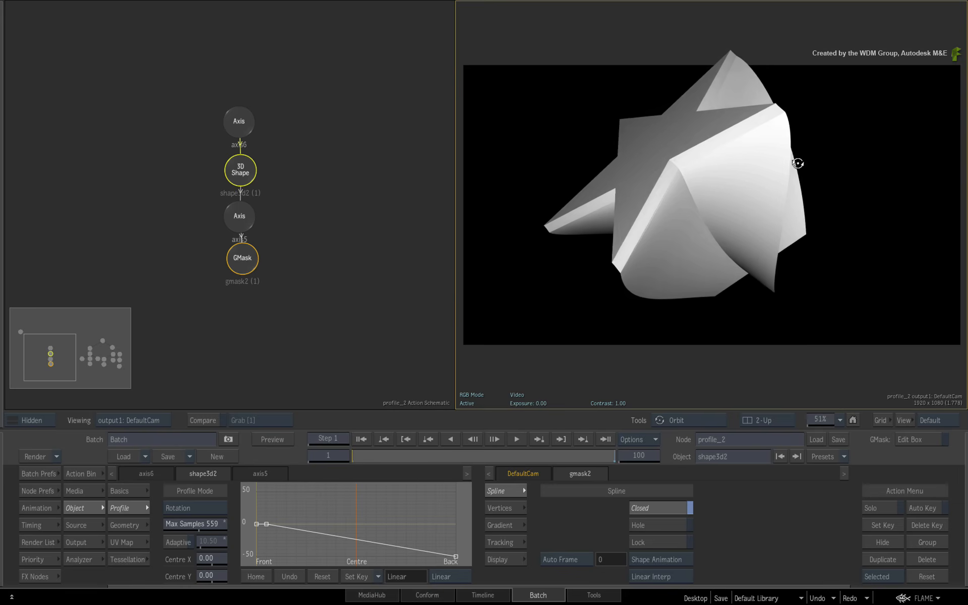
# Step: Orbit the DefaultCam view around the twisted star, ending head-on to its front
pyautogui.moveTo(797, 163); pyautogui.dragTo(523, 233)
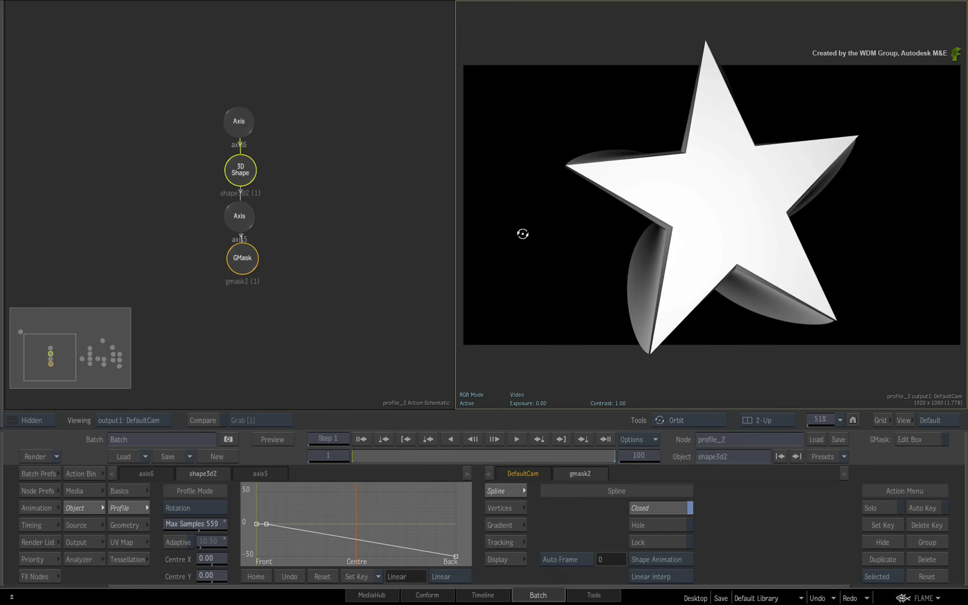
pyautogui.moveTo(523, 233); pyautogui.dragTo(688, 87)
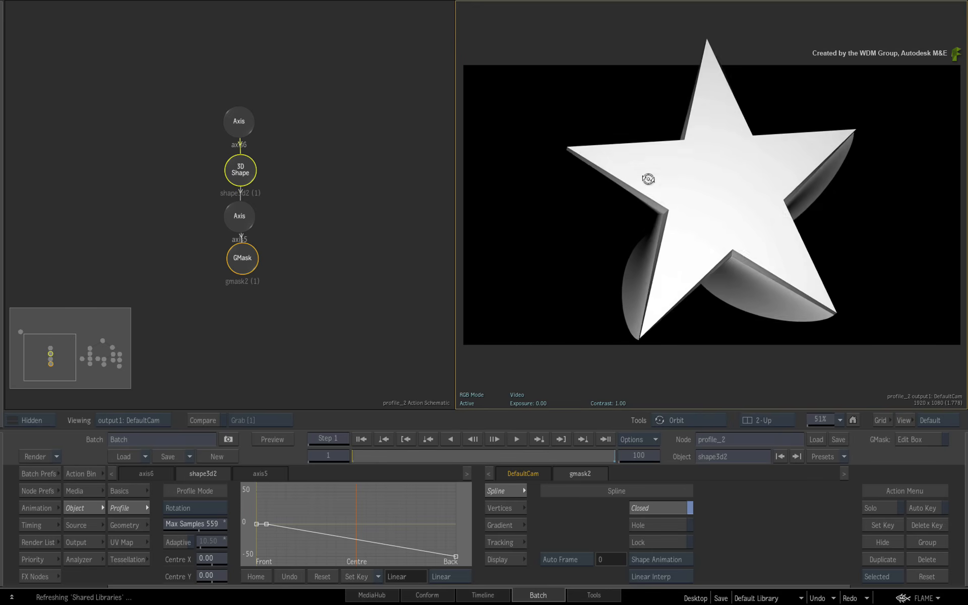
pyautogui.moveTo(648, 179); pyautogui.dragTo(712, 209)
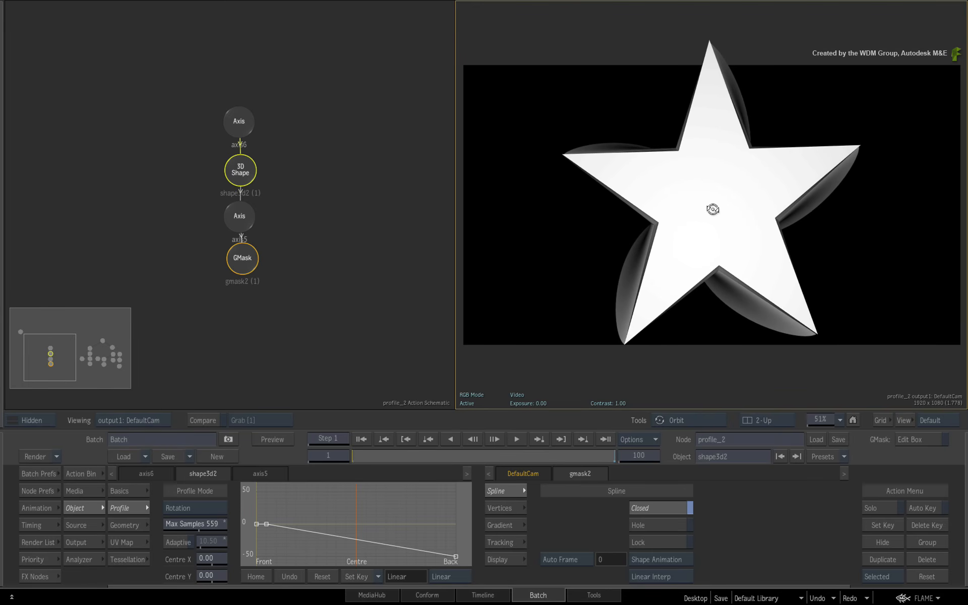